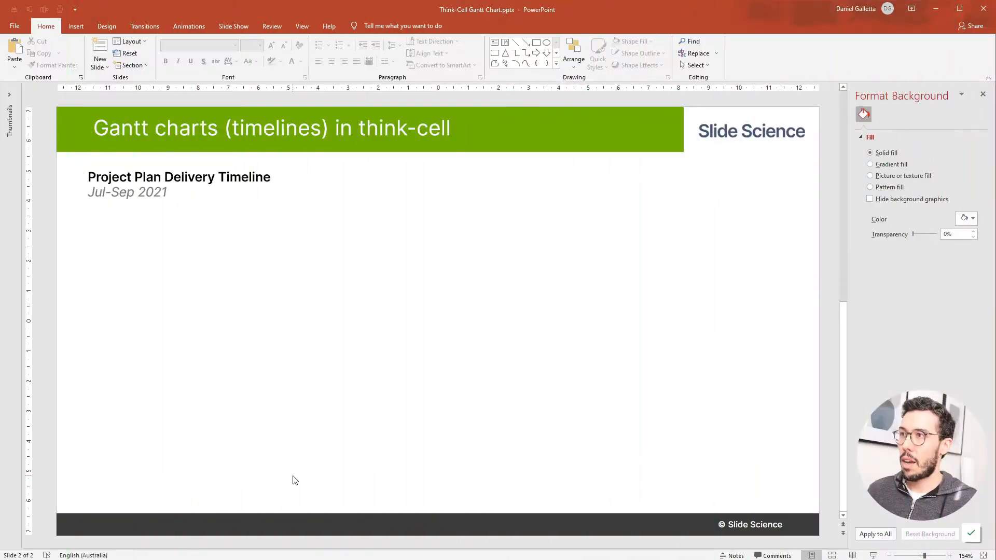
- Insert a think-cell Gantt chart below the heading and resize it to fill the content area
left_click(75, 26)
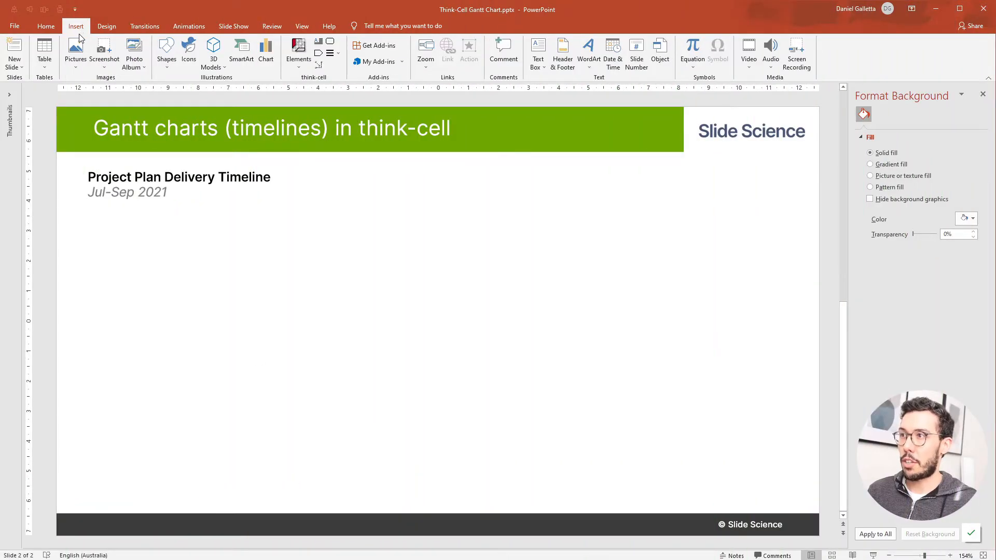
left_click(297, 52)
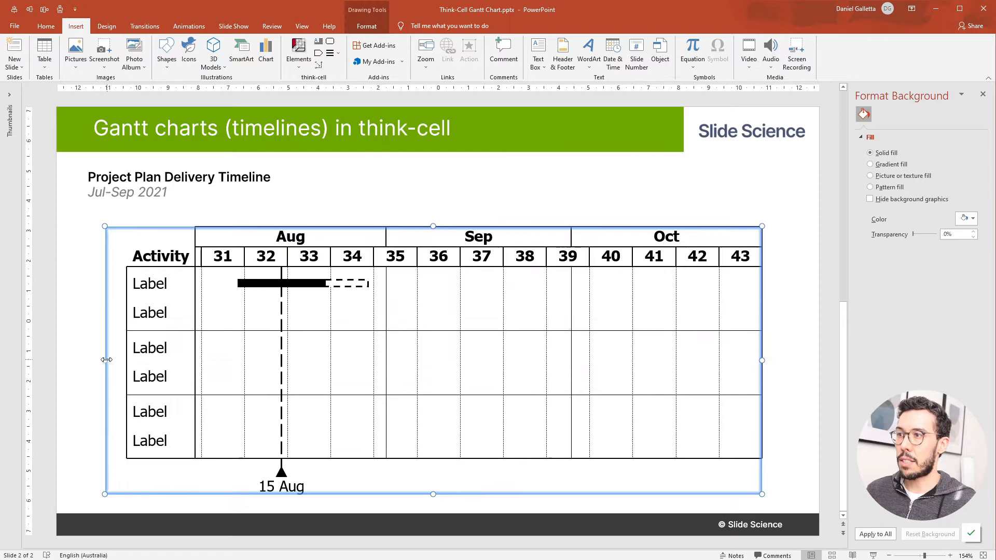
left_click(721, 206)
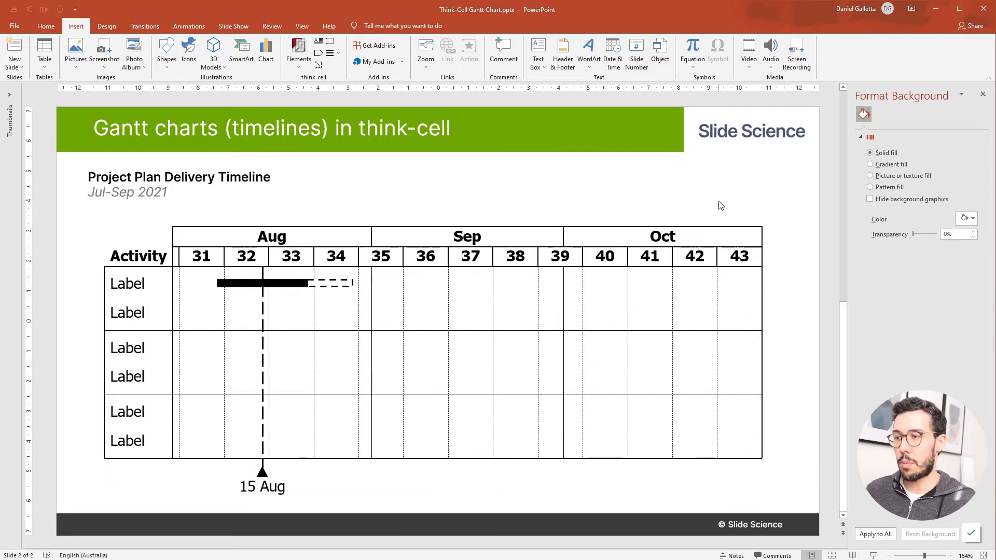
mouse_move(756, 187)
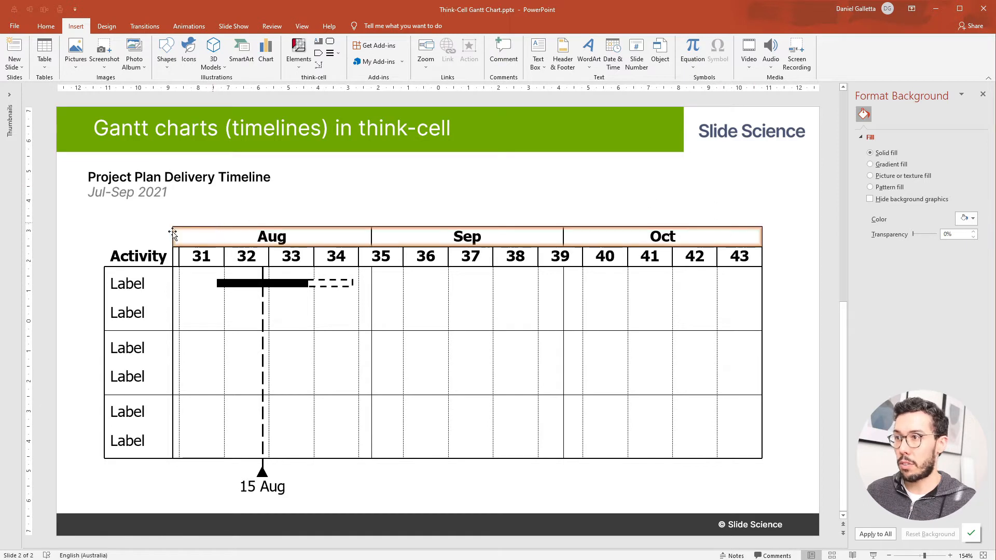
left_click(127, 440)
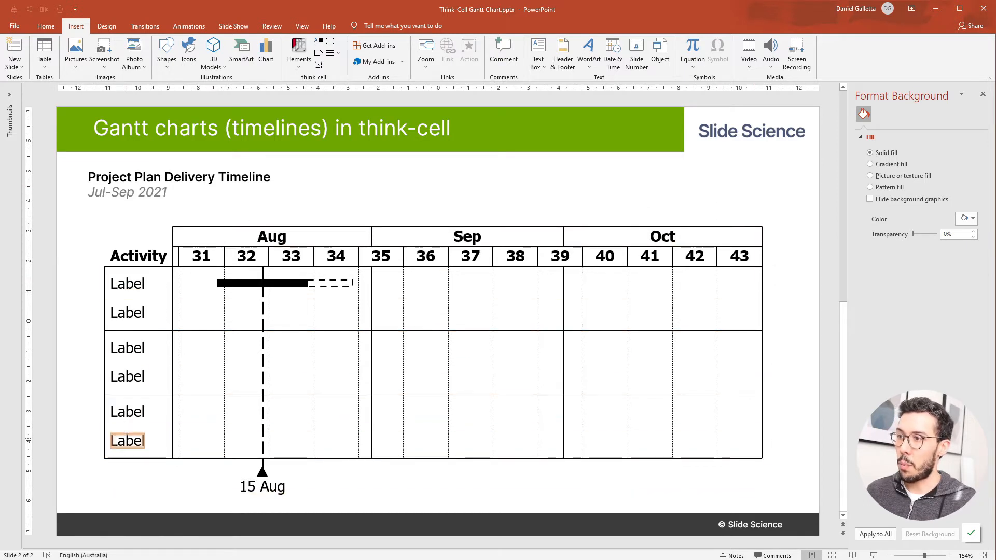
left_click(127, 284)
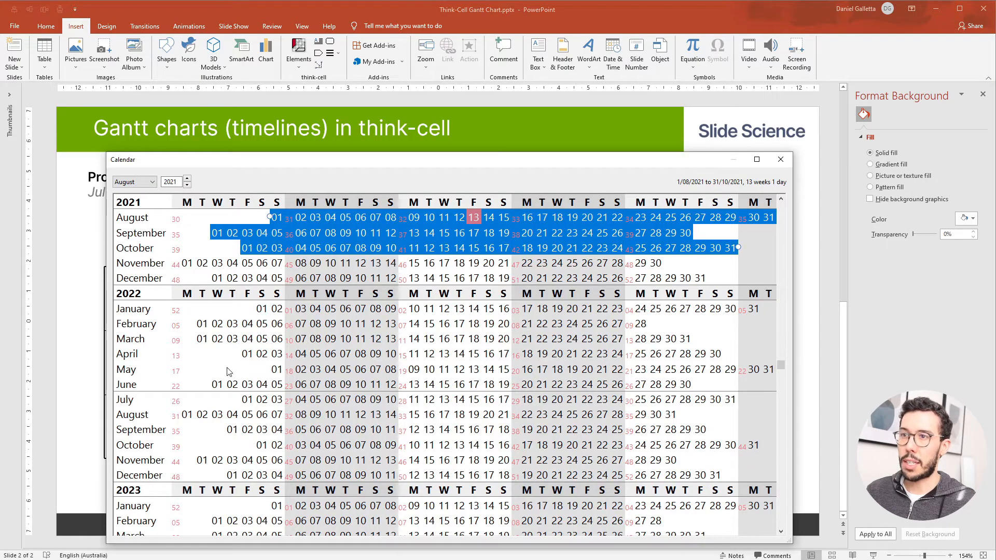
mouse_move(391, 251)
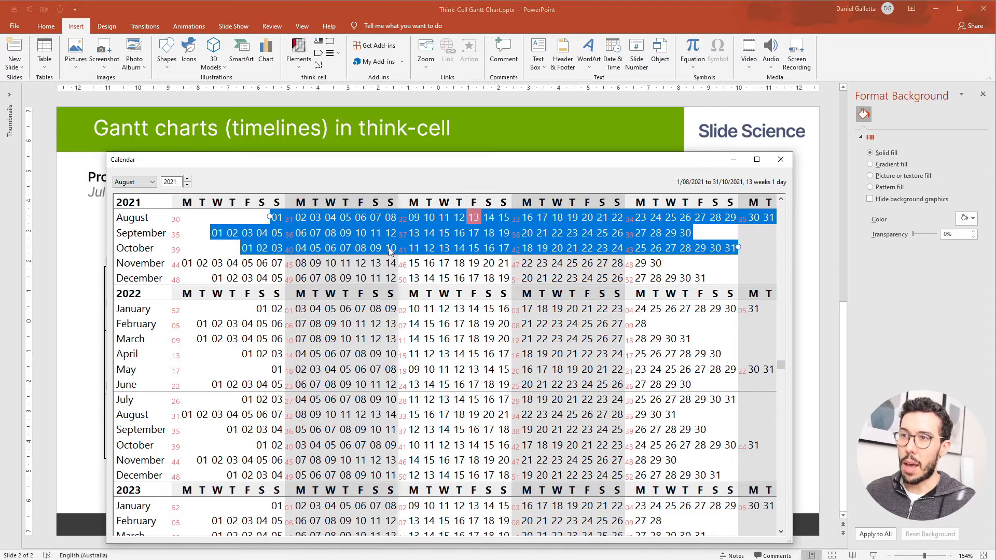
mouse_move(730, 254)
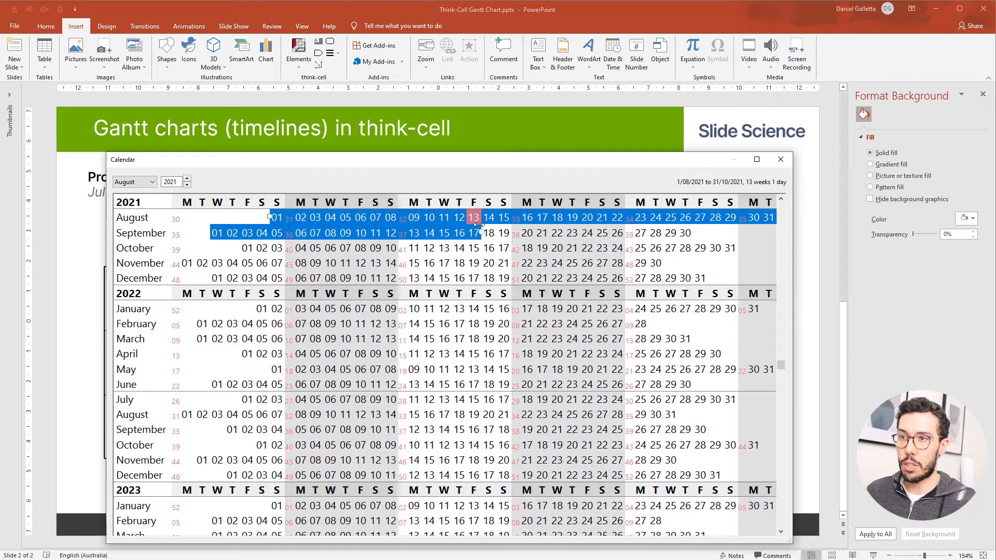
- Drag the calendar range to run from 1 August to mid-September, showing weeks 31–38
left_click(615, 217)
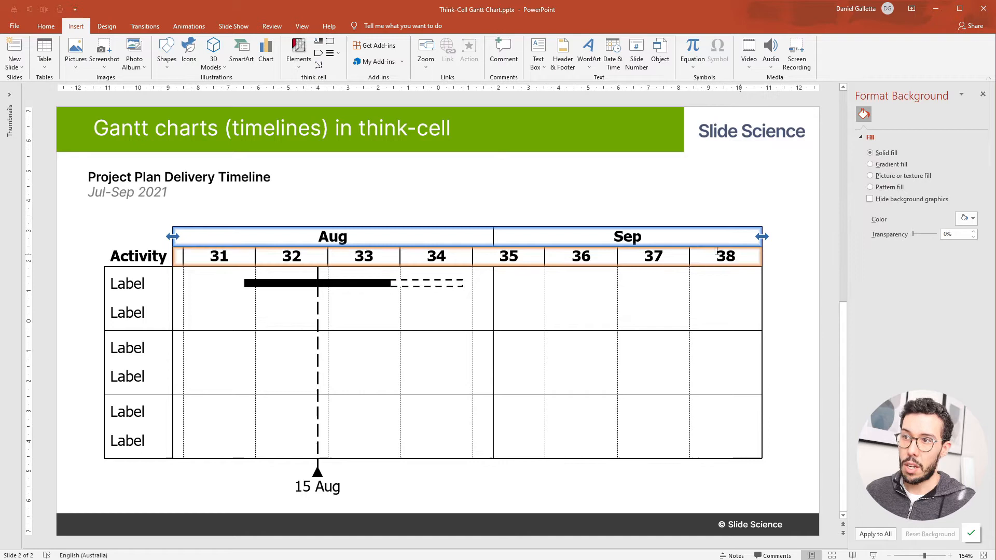
mouse_move(407, 256)
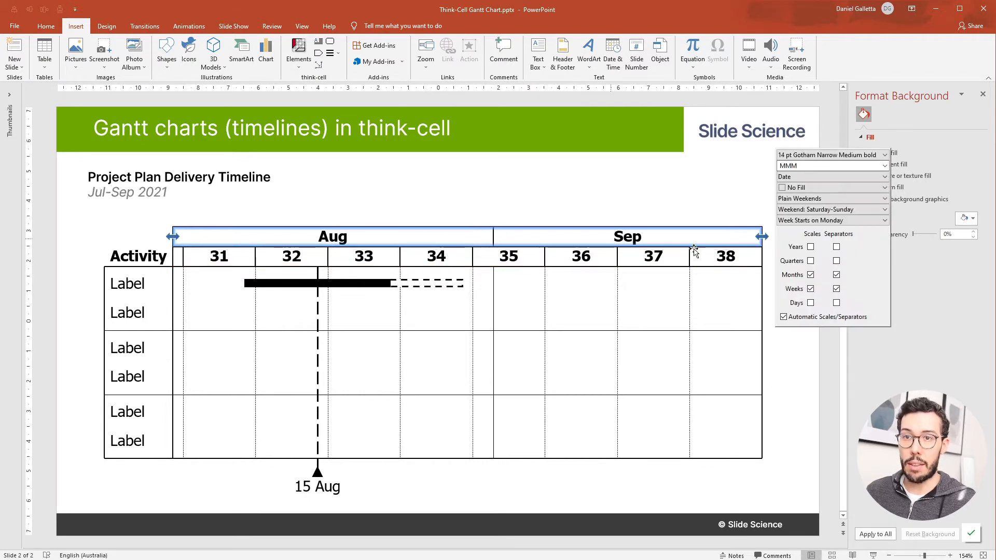
mouse_move(820, 265)
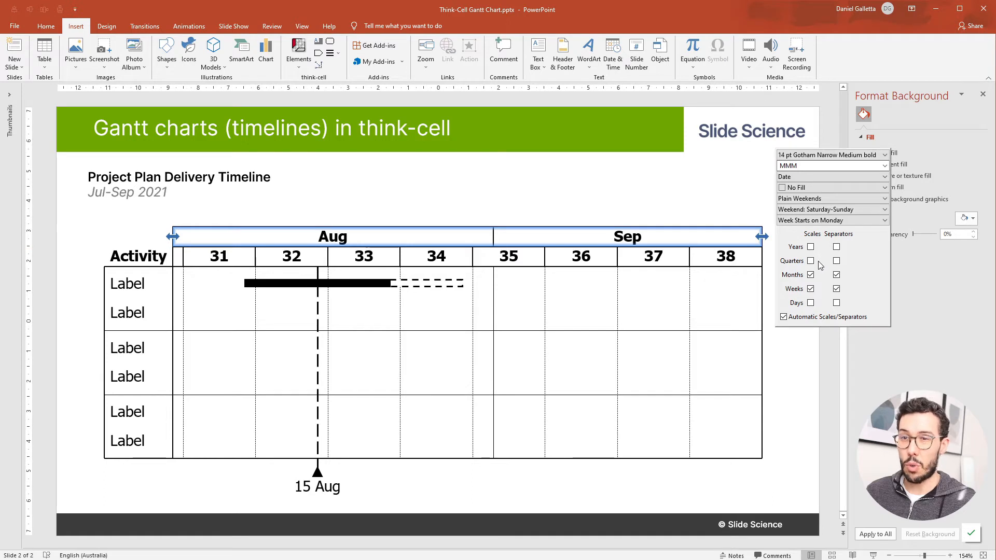
mouse_move(807, 260)
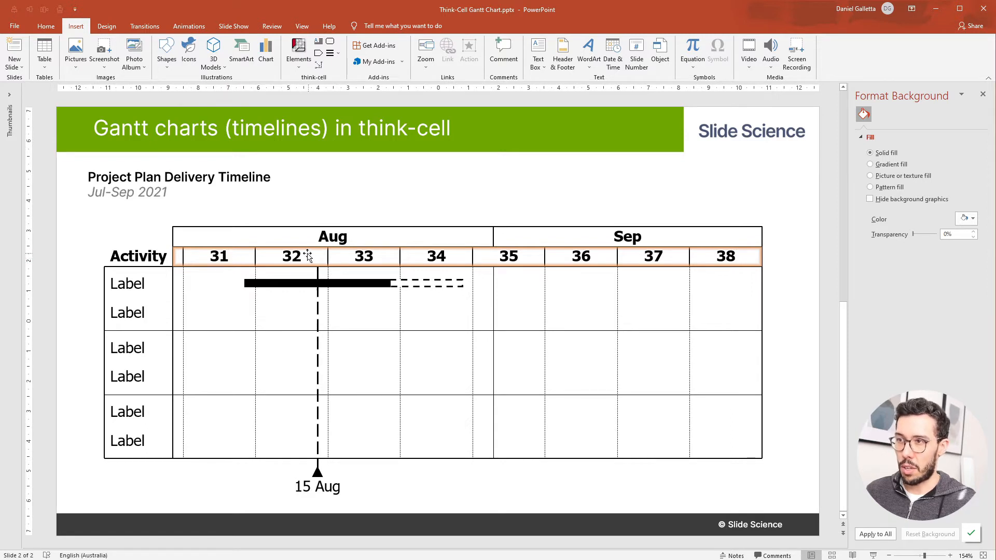
mouse_move(309, 262)
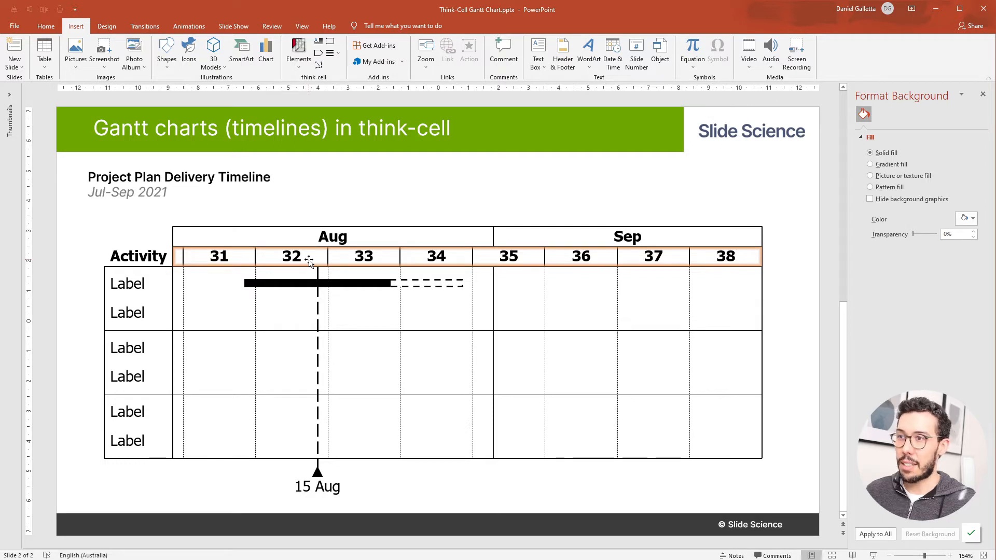
mouse_move(202, 257)
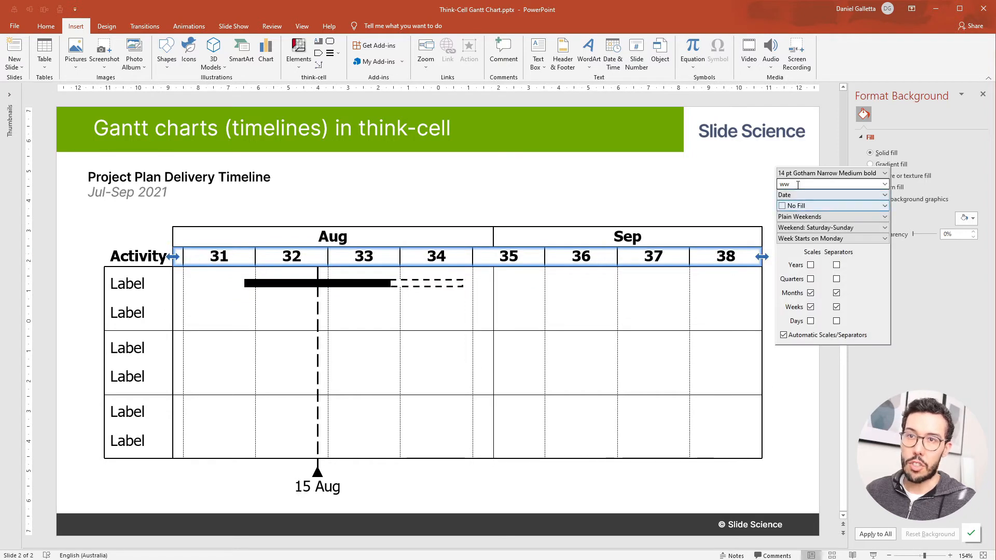
- Switch the week scale labels to the dd. start-date format (02., 09., 16.)
left_click(883, 184)
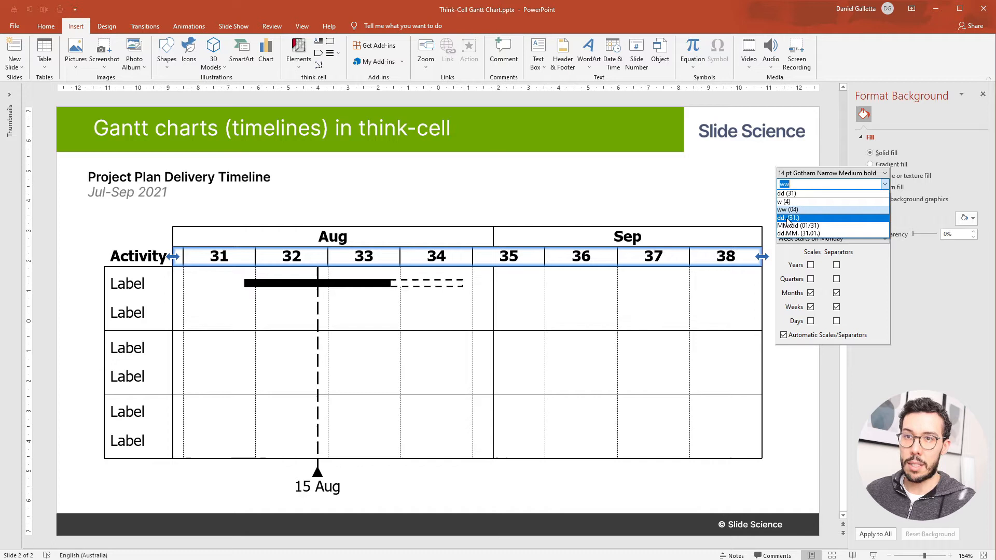
left_click(788, 217)
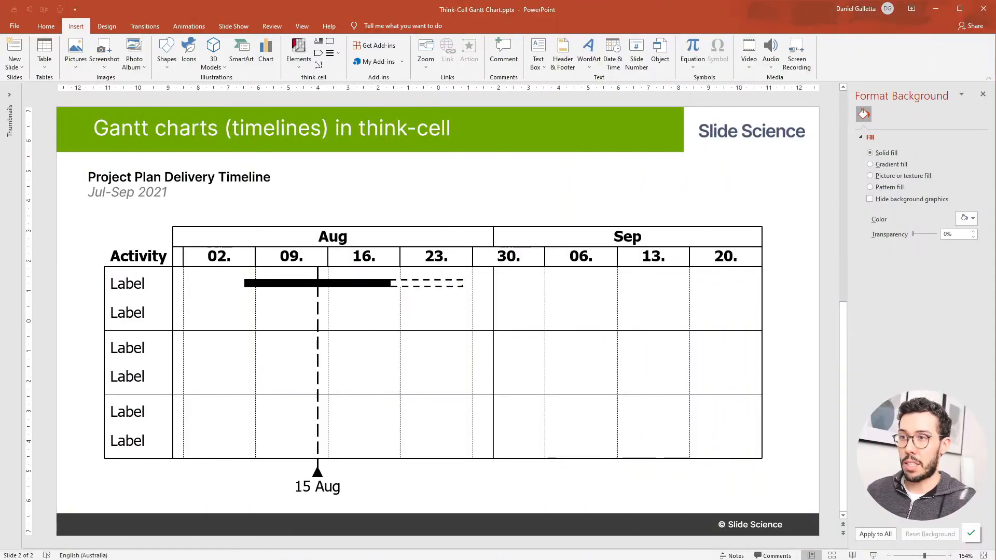
- Type the Launch Plan, Comms and Pilot labels, each with two bulleted sub-tasks
left_click(127, 283)
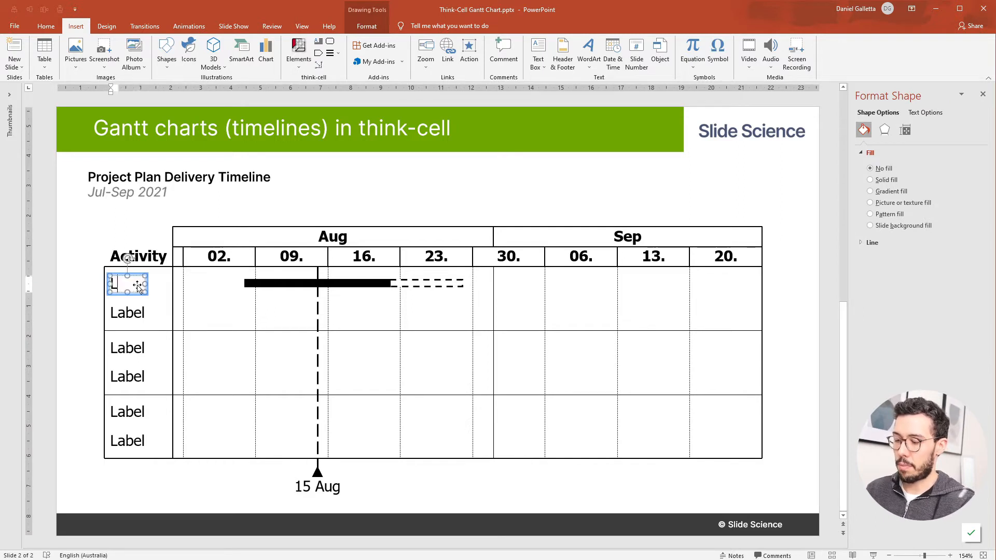
type("Launch Plan")
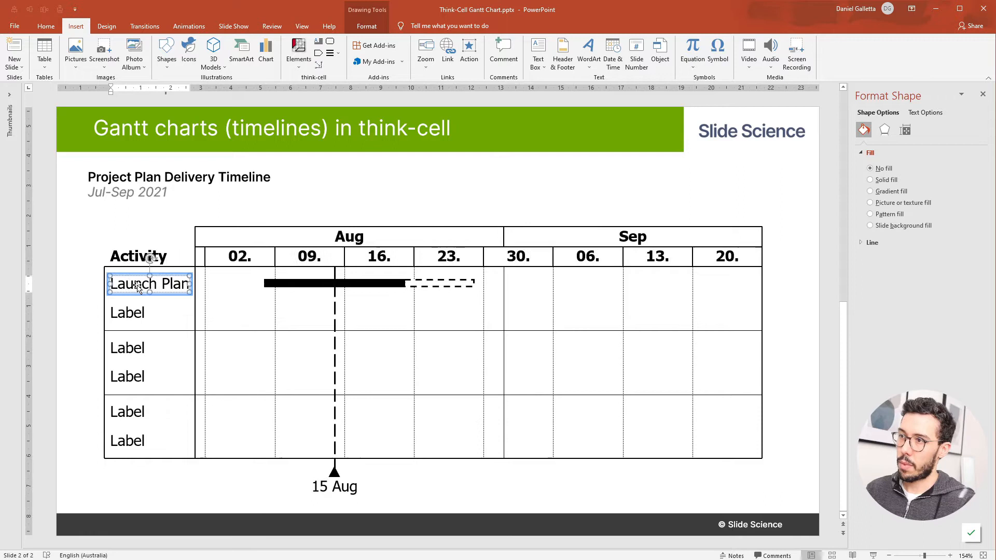
left_click(127, 311)
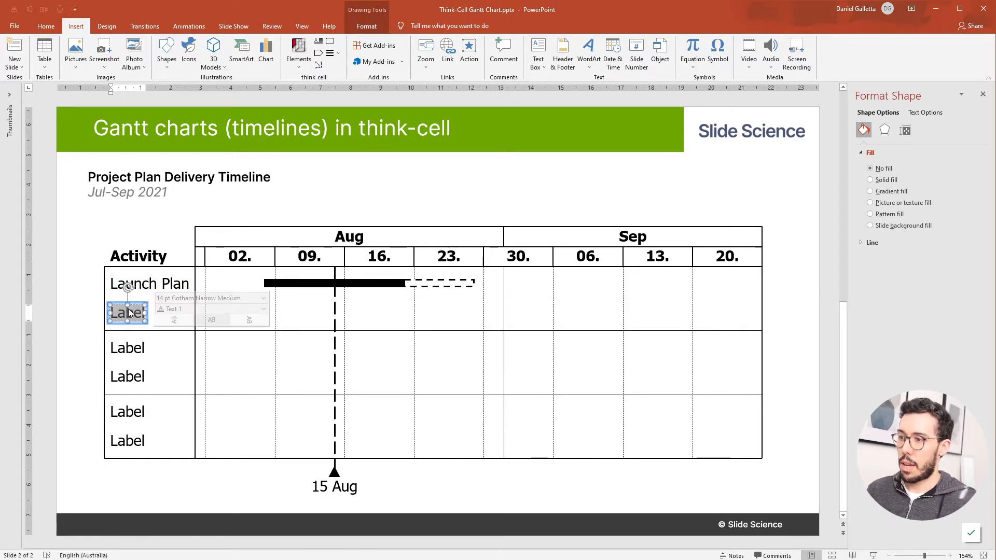
type("Draft")
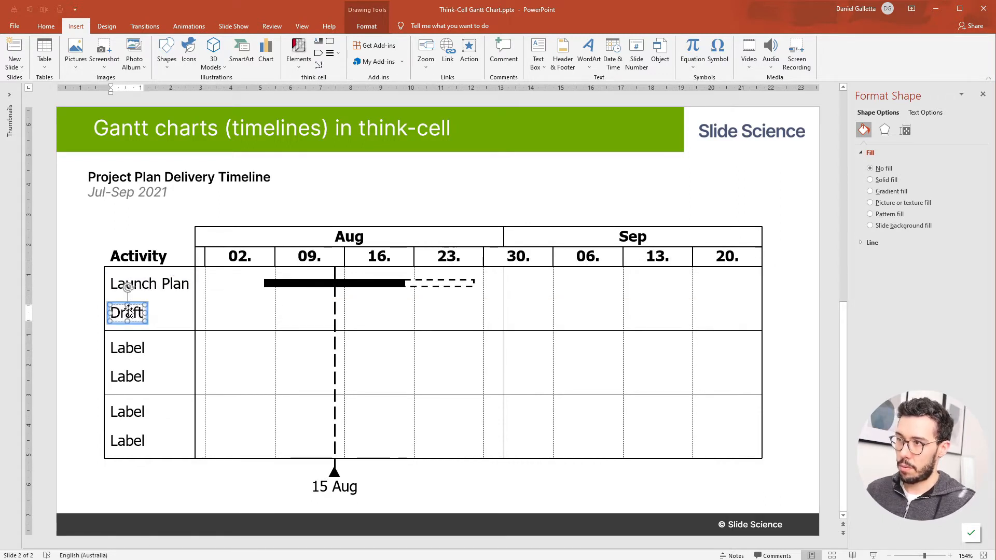
type("Launch Plan")
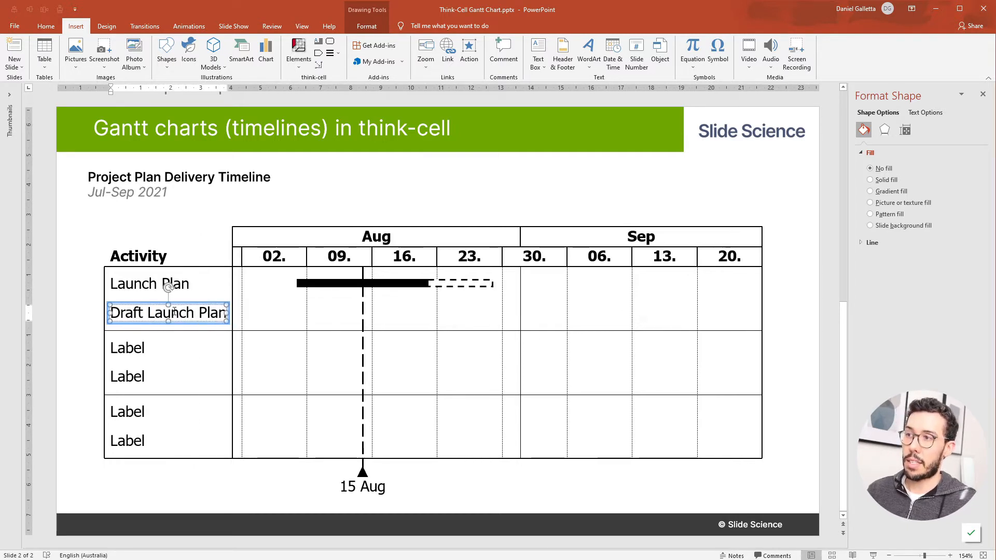
left_click(150, 284)
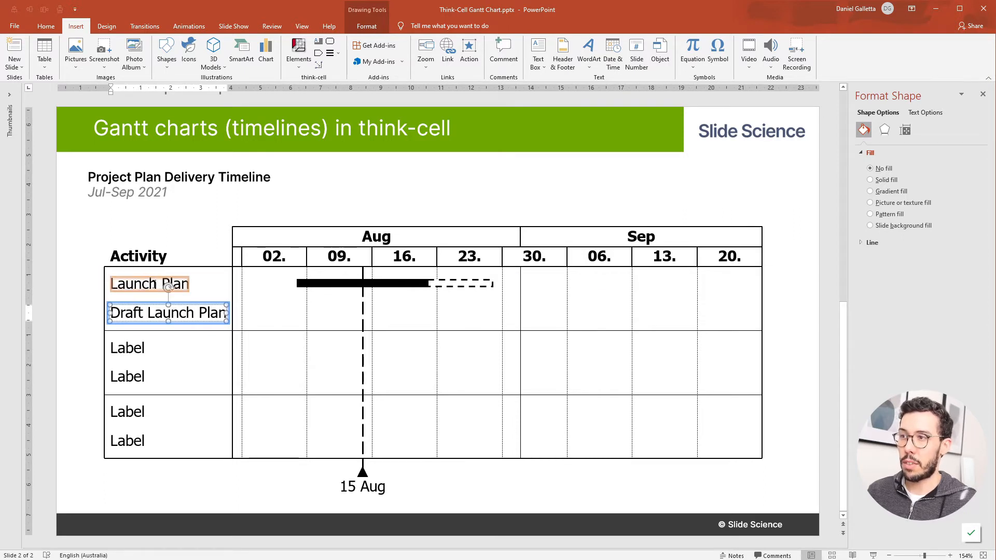
mouse_move(269, 374)
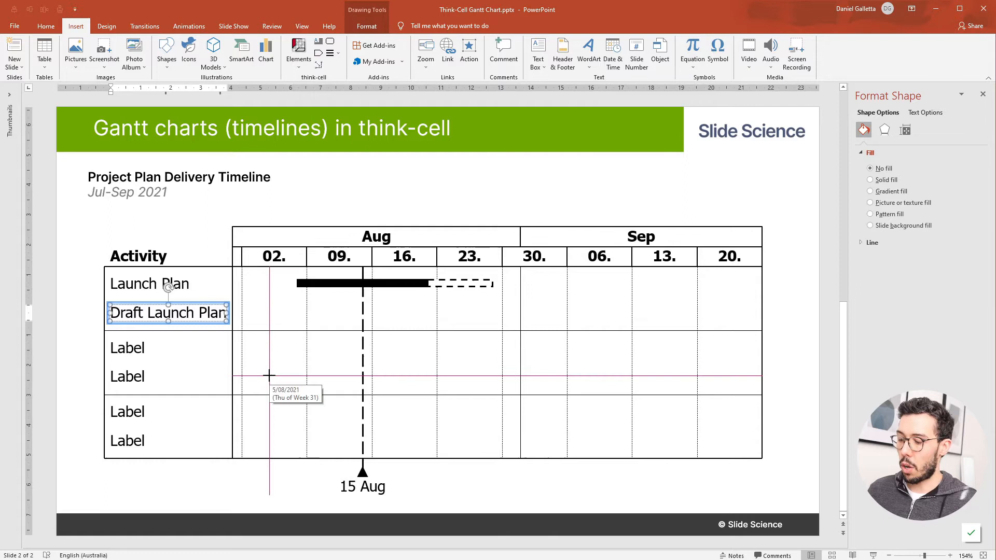
mouse_move(269, 380)
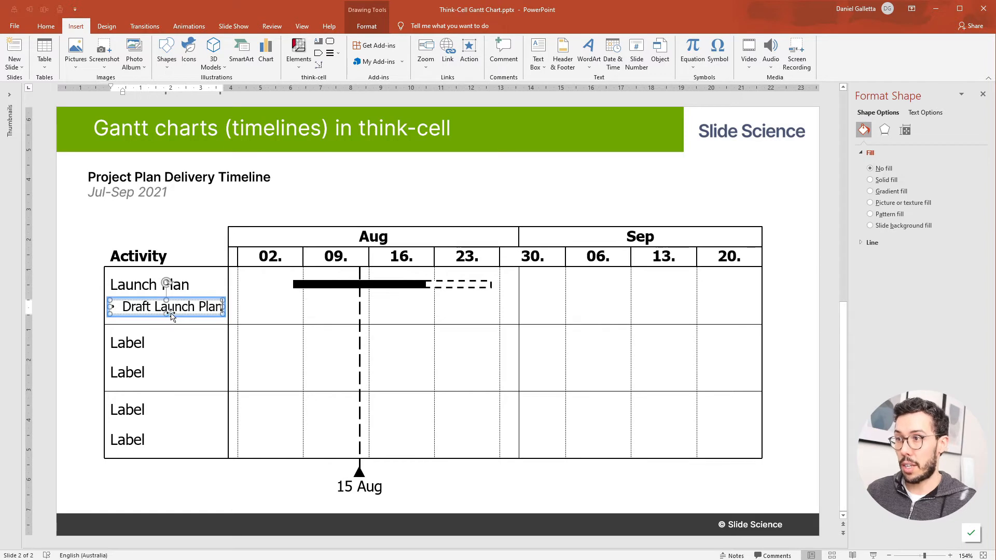
mouse_move(175, 311)
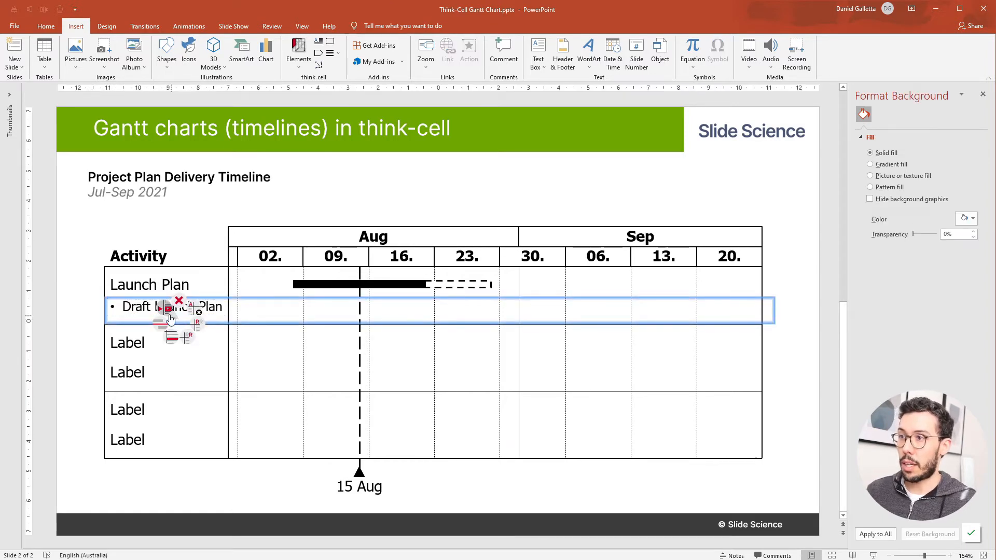
mouse_move(166, 309)
type("Final")
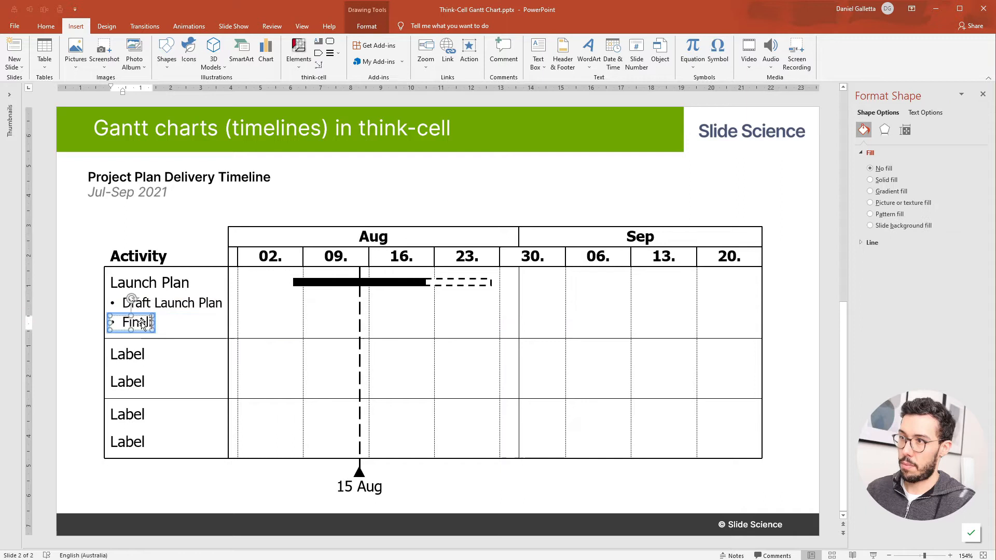
left_click(199, 224)
type("Run Pilot Program")
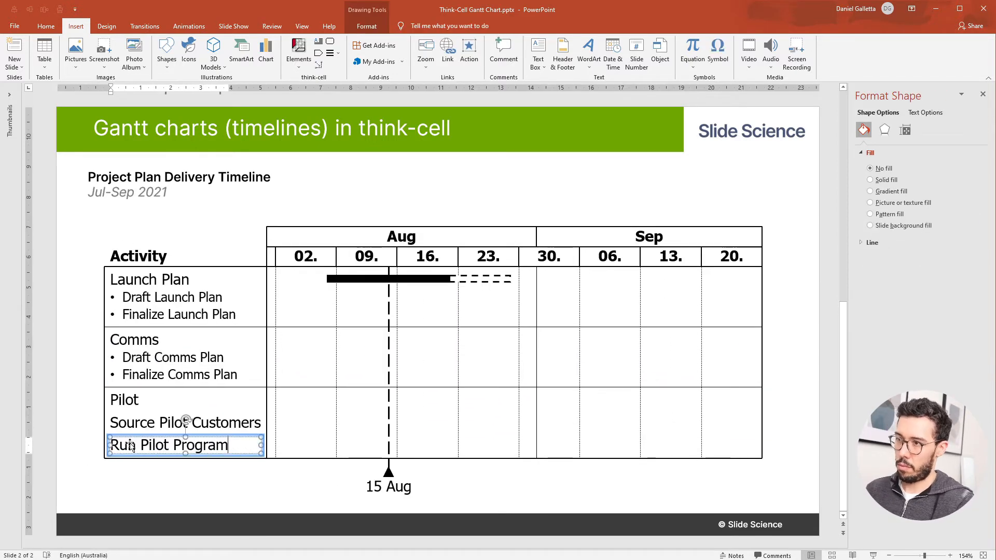
left_click(93, 492)
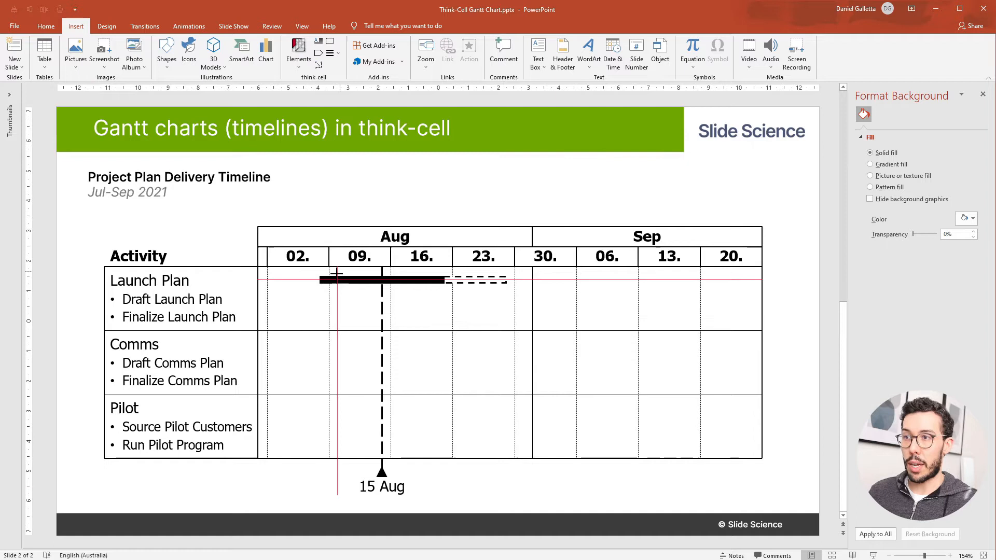
mouse_move(359, 279)
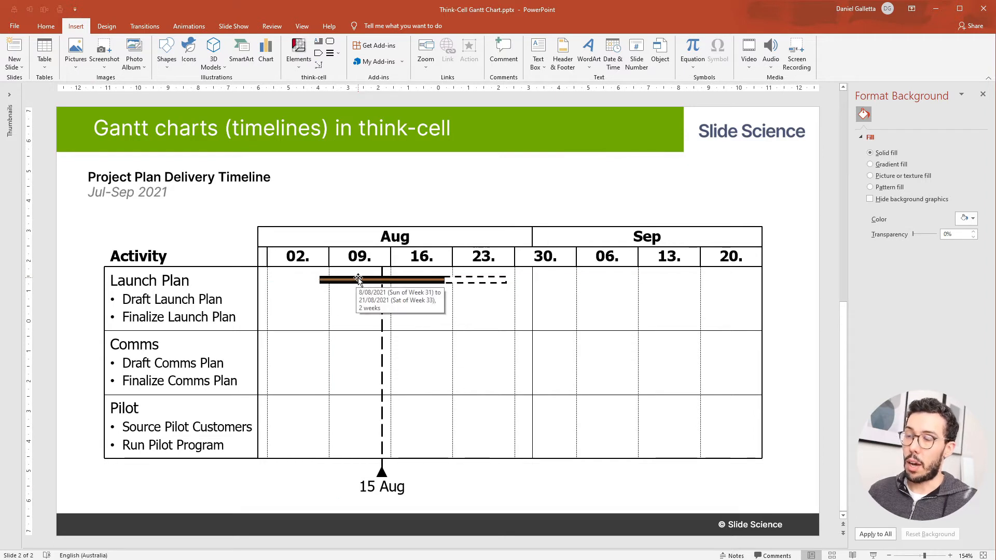
- Draw bars for the six sub-tasks, including Draft Comms Plan, from early August to late September
left_click(149, 281)
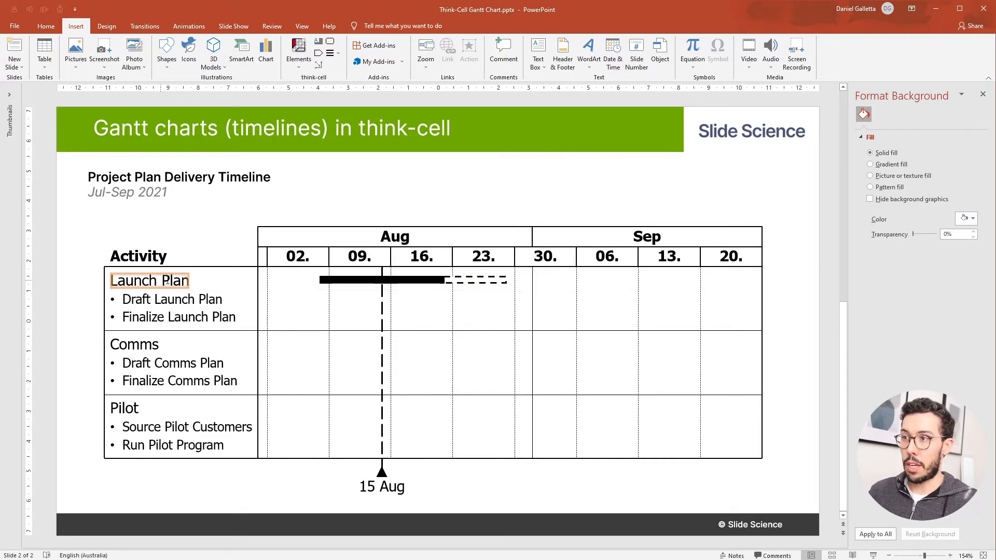
left_click(172, 299)
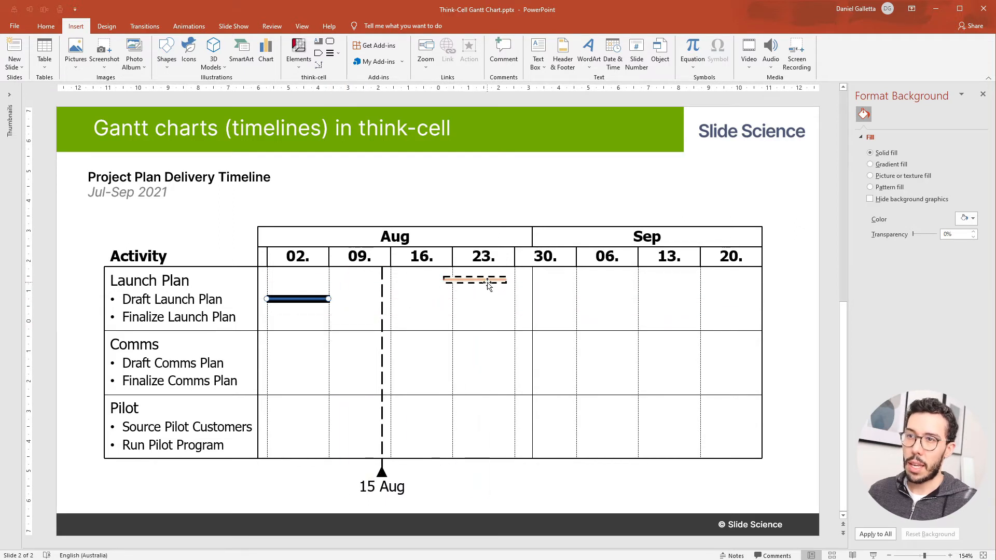
mouse_move(474, 280)
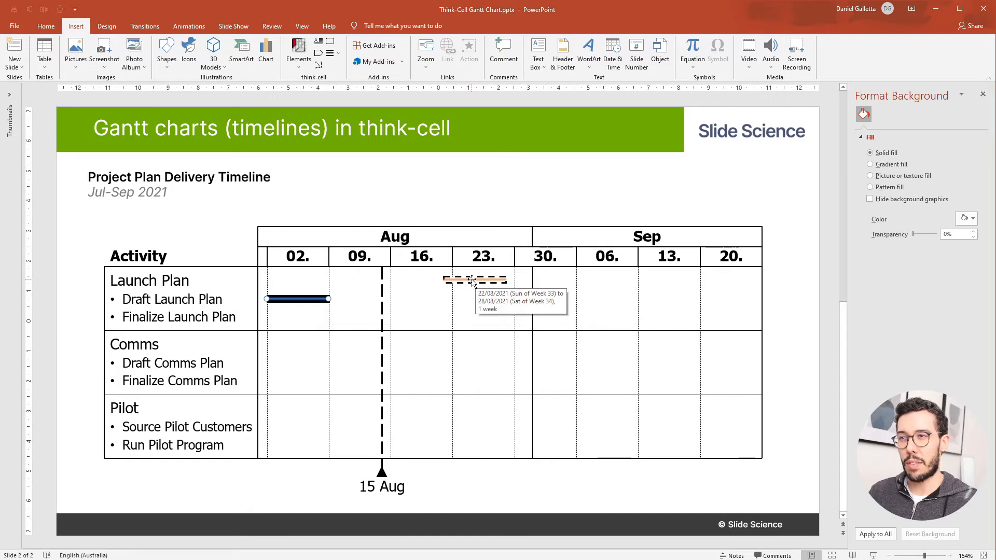
mouse_move(475, 280)
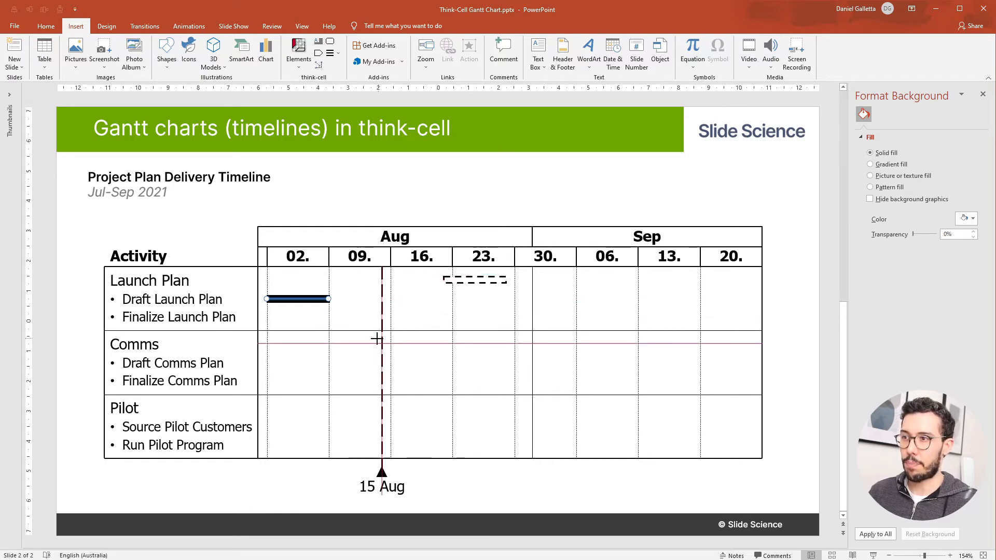
mouse_move(335, 317)
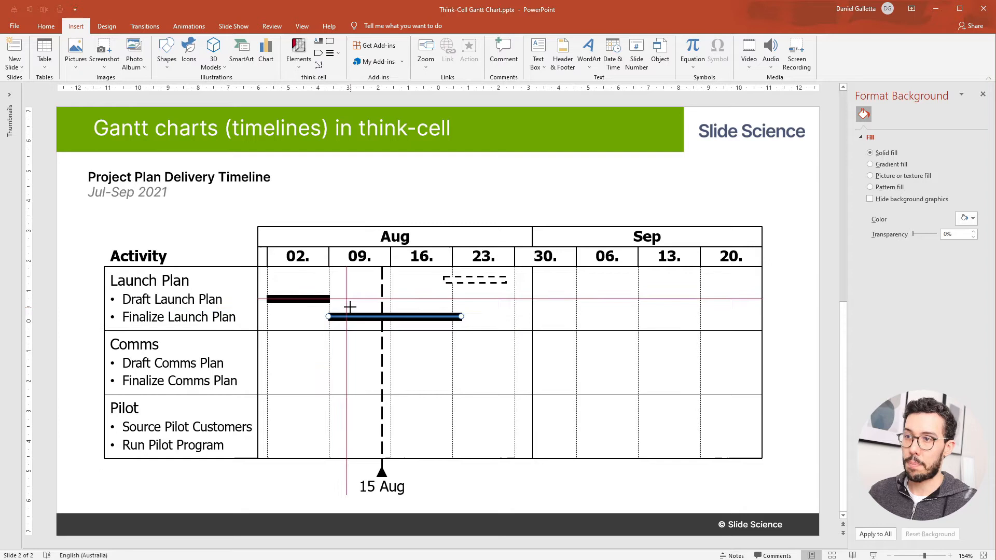
mouse_move(392, 316)
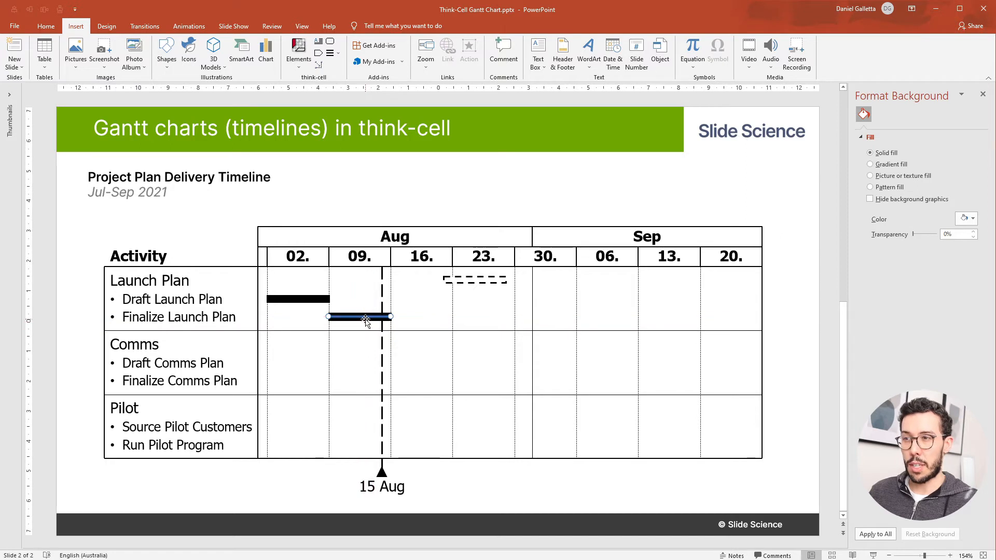
mouse_move(362, 318)
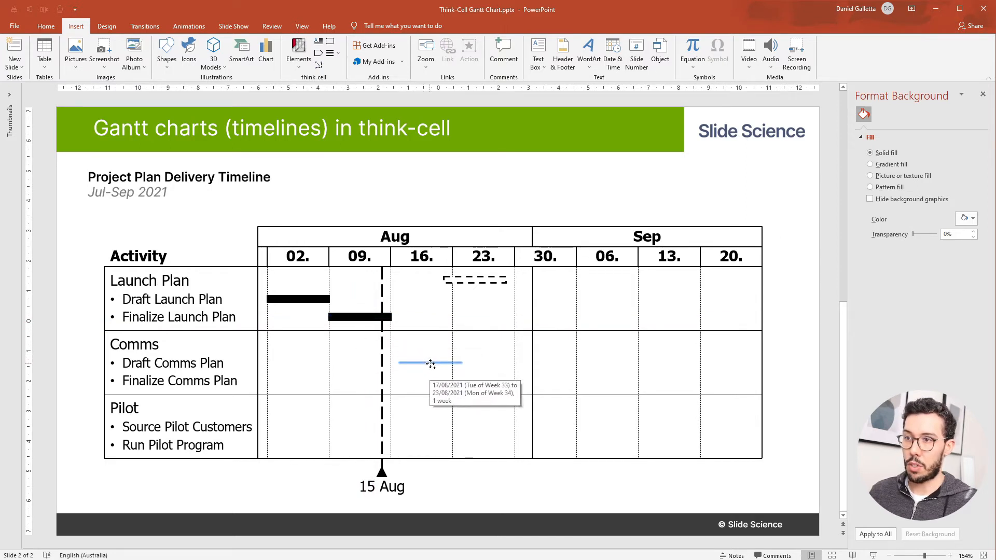
left_click(431, 363)
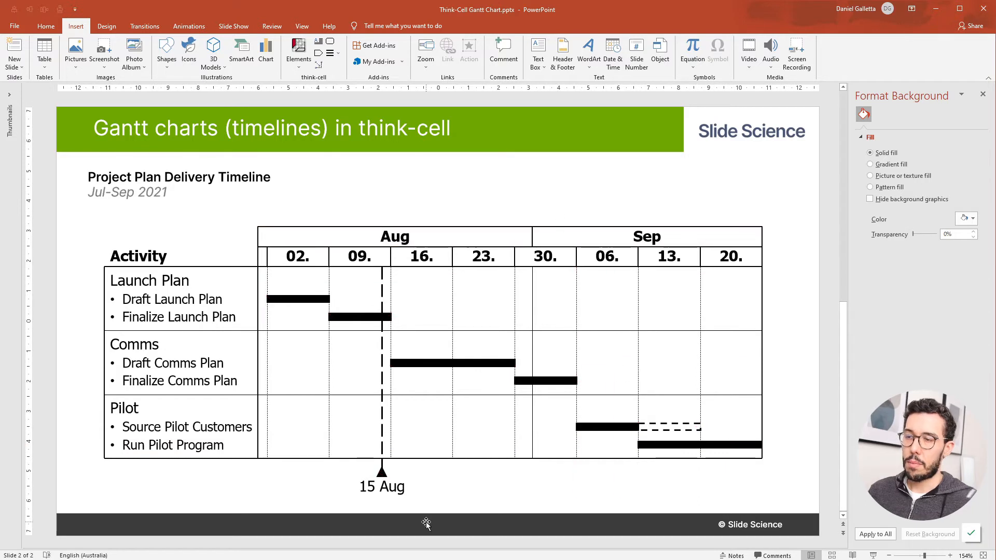
mouse_move(453, 379)
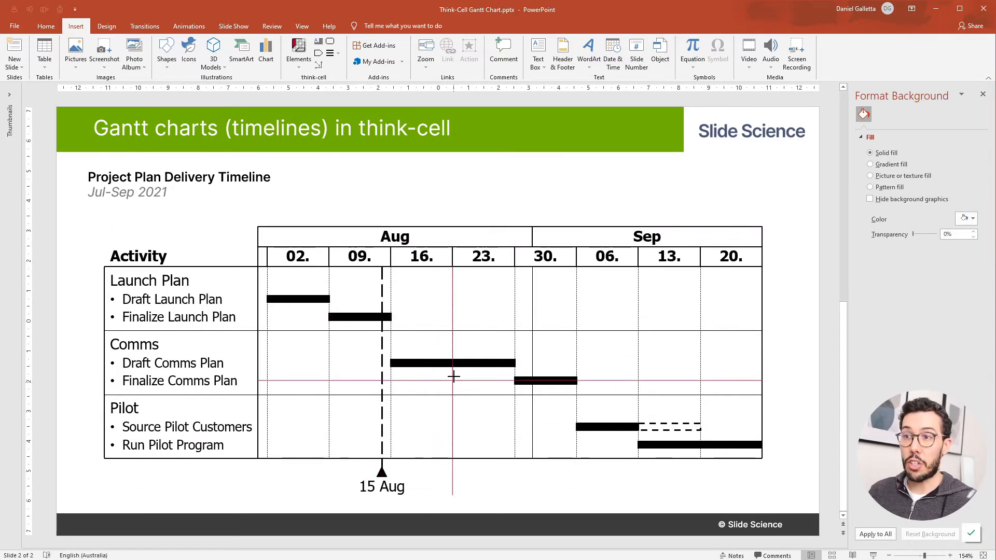
- Add a date label to the Draft Comms Plan bar and set its format to dd MM
left_click(451, 363)
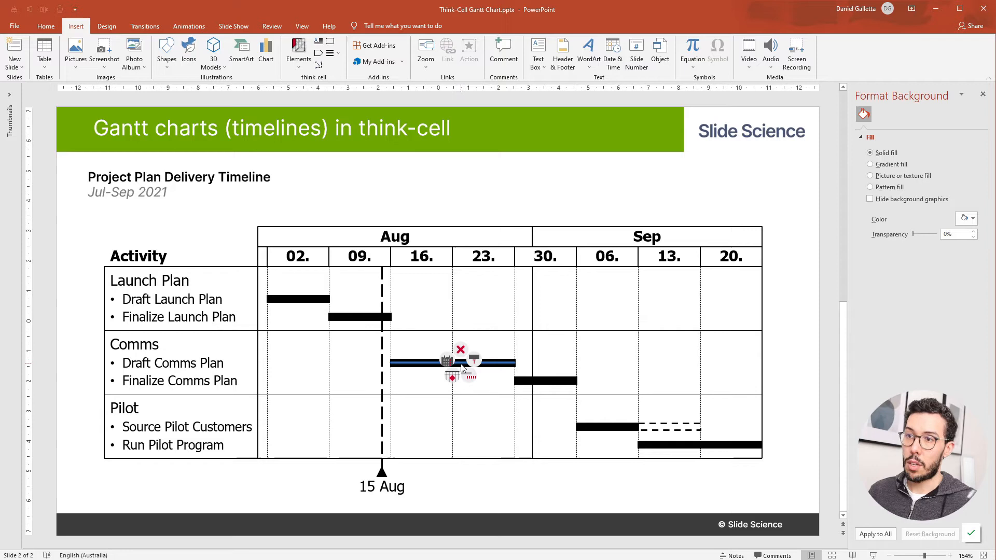
mouse_move(474, 364)
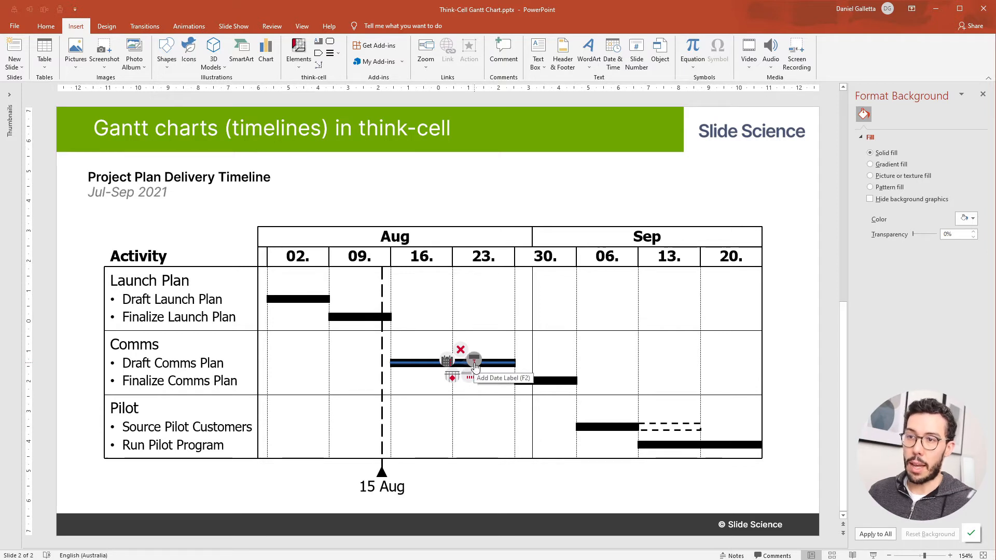
left_click(474, 365)
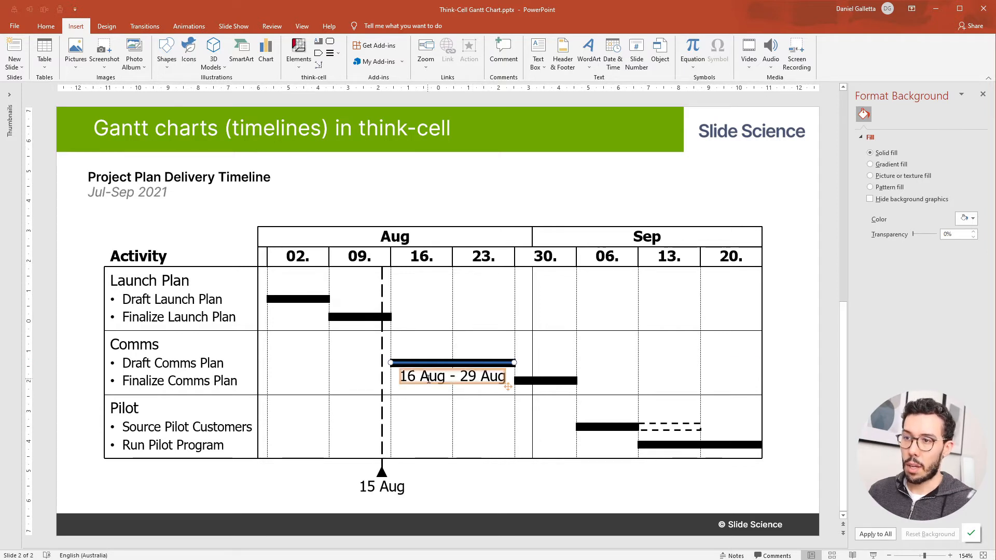
left_click(452, 376)
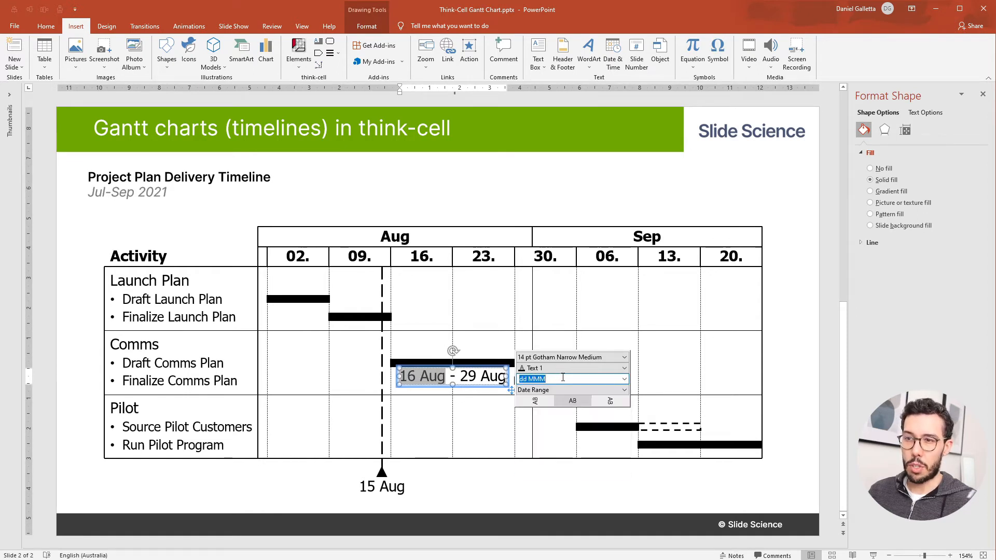
type("dd")
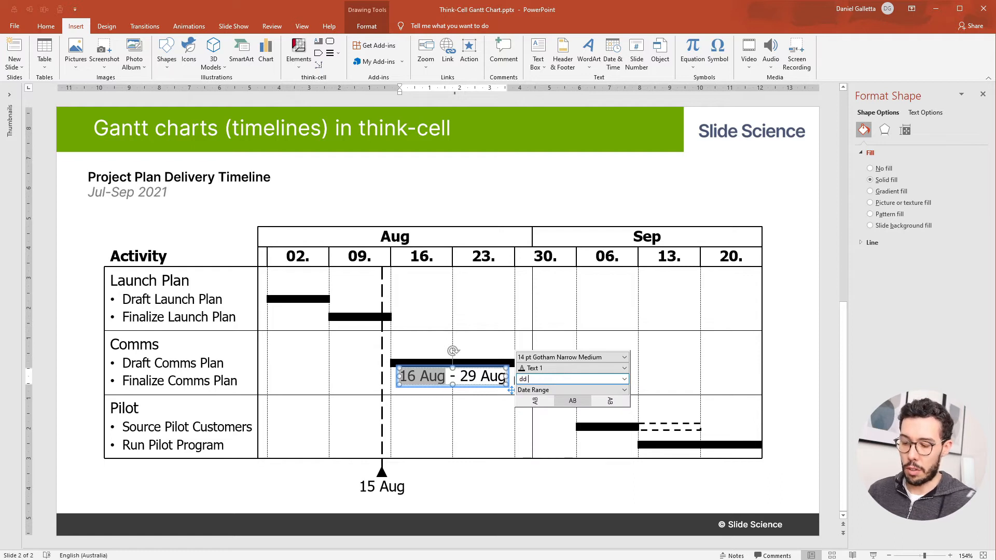
type("MM")
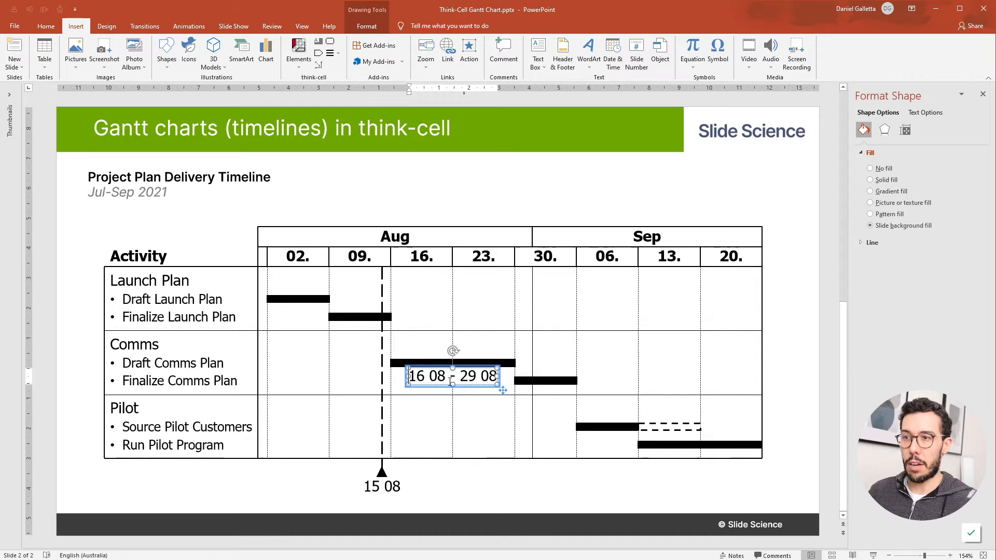
type("Date:")
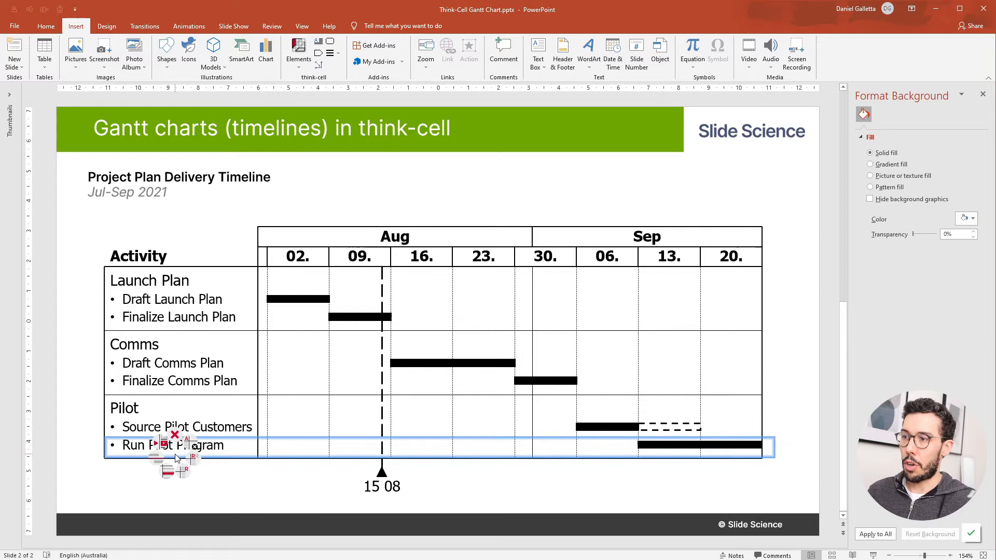
mouse_move(157, 444)
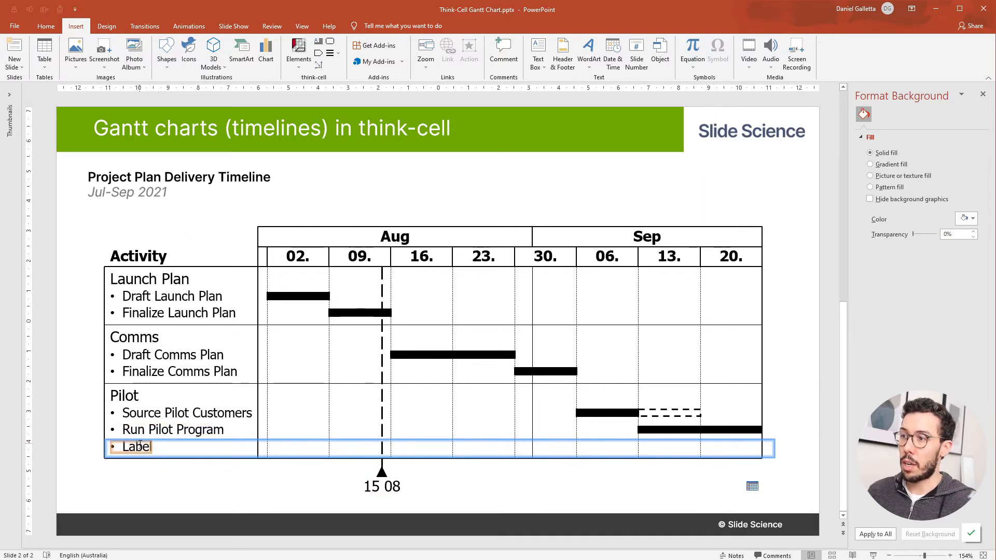
- Label the new bottom row 'Milestones'
left_click(131, 446)
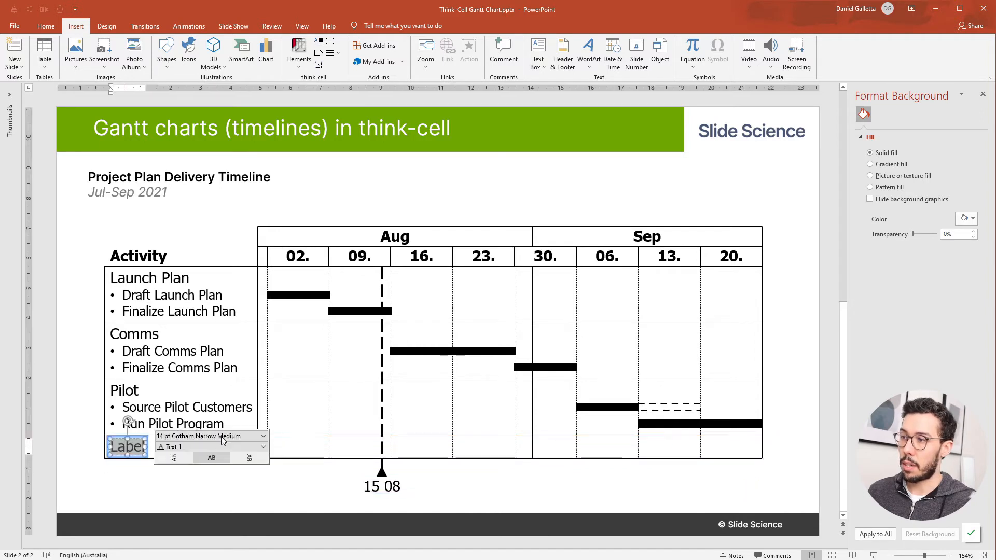
type("Milestones")
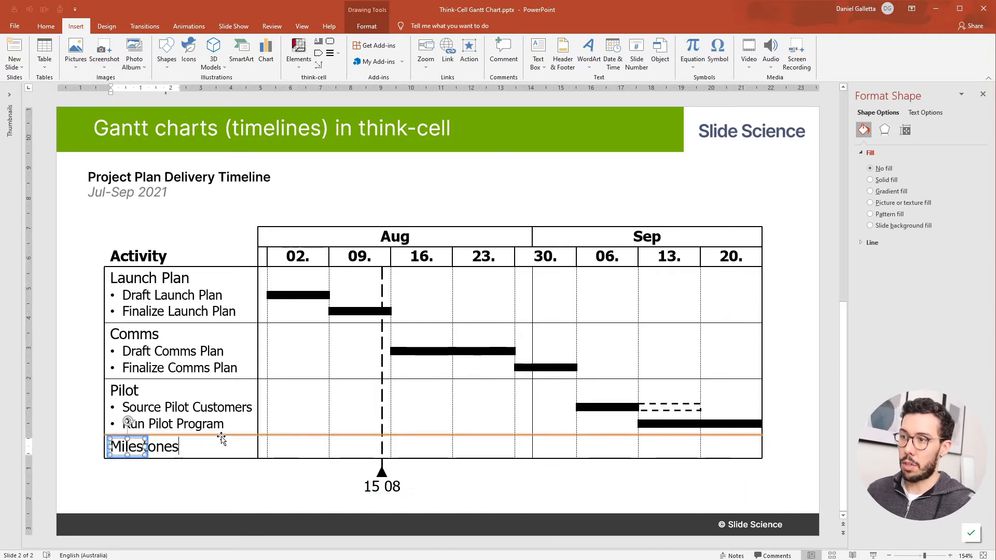
left_click(469, 507)
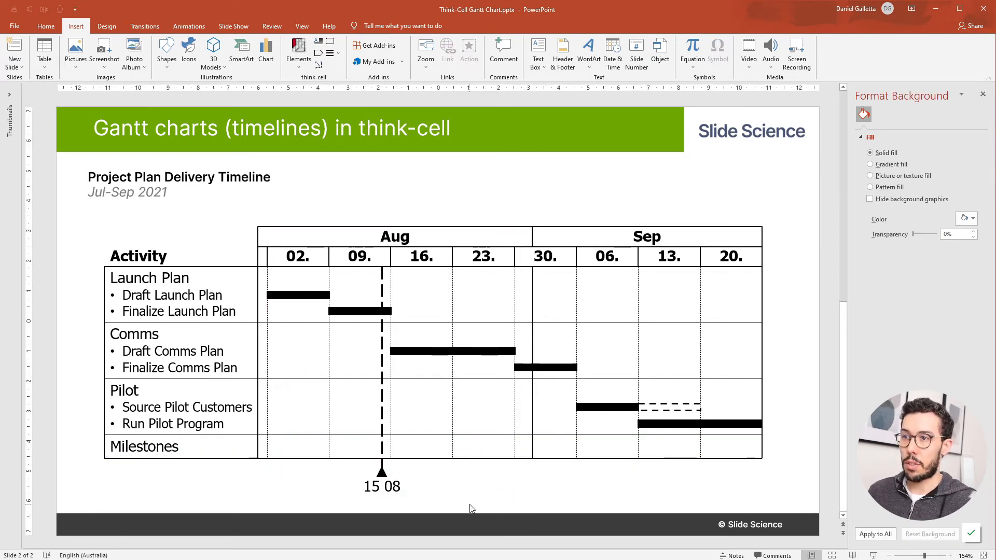
- Place milestones Launch Plan Finalized (16 Aug), Comms Plan Finalized (06 Sep) and Pilot Finished at timeline end
left_click(382, 452)
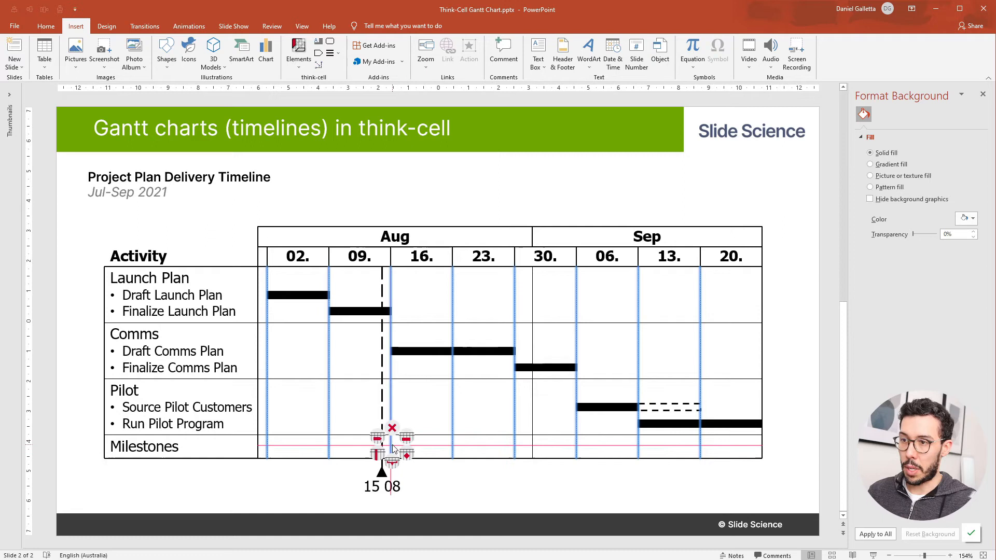
mouse_move(397, 455)
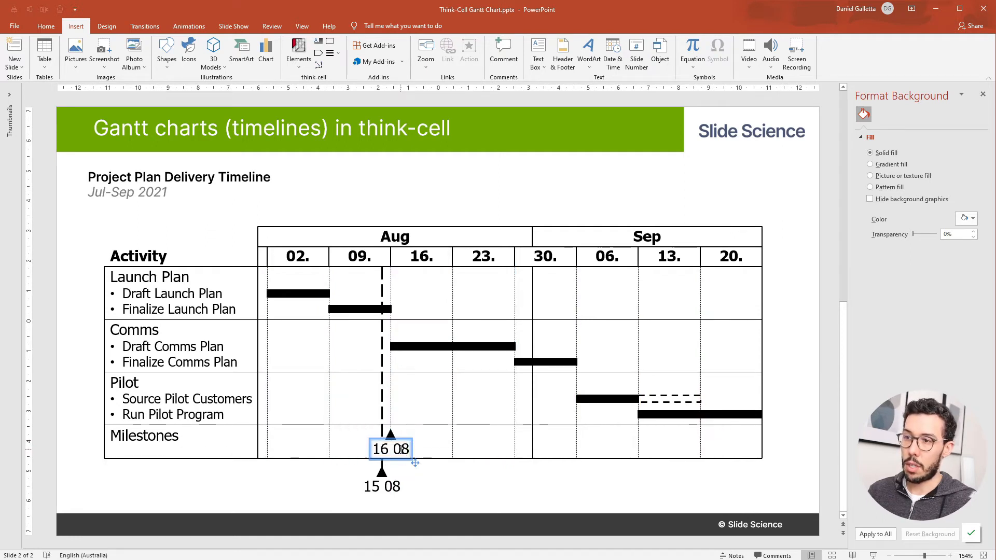
left_click(391, 449)
type("Launch Plan Finalized")
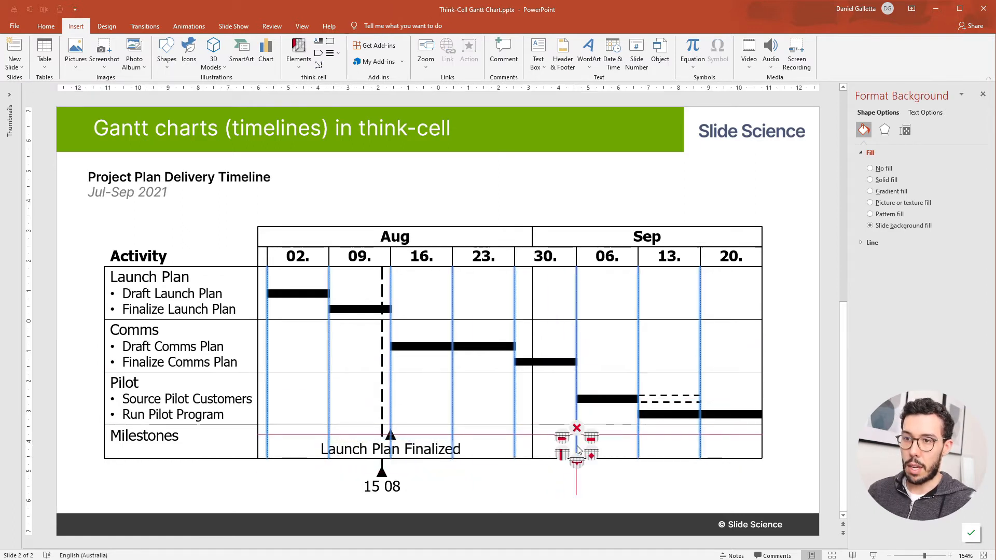
left_click(576, 448)
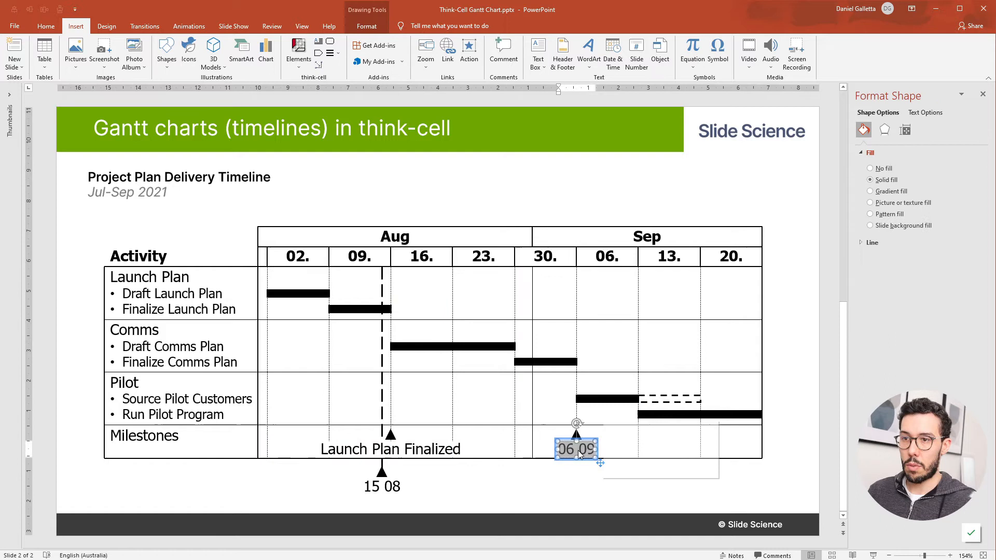
type("Comms")
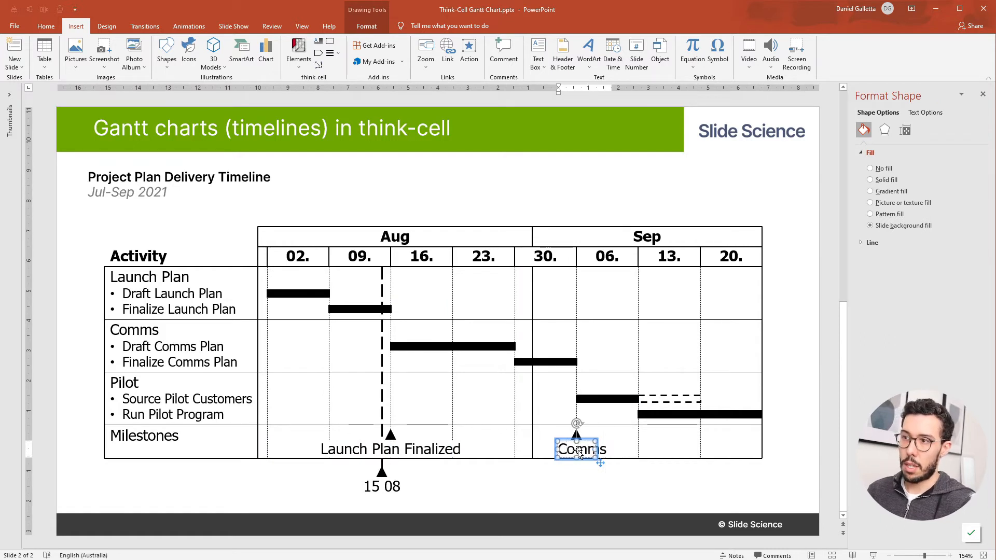
type("Plan Finalized")
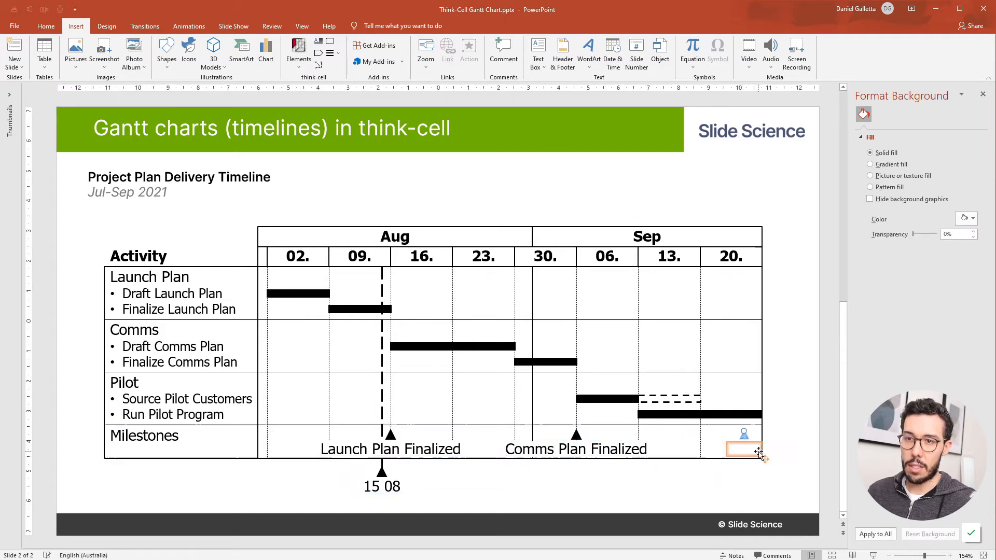
left_click(744, 449)
type("Pilot Finished")
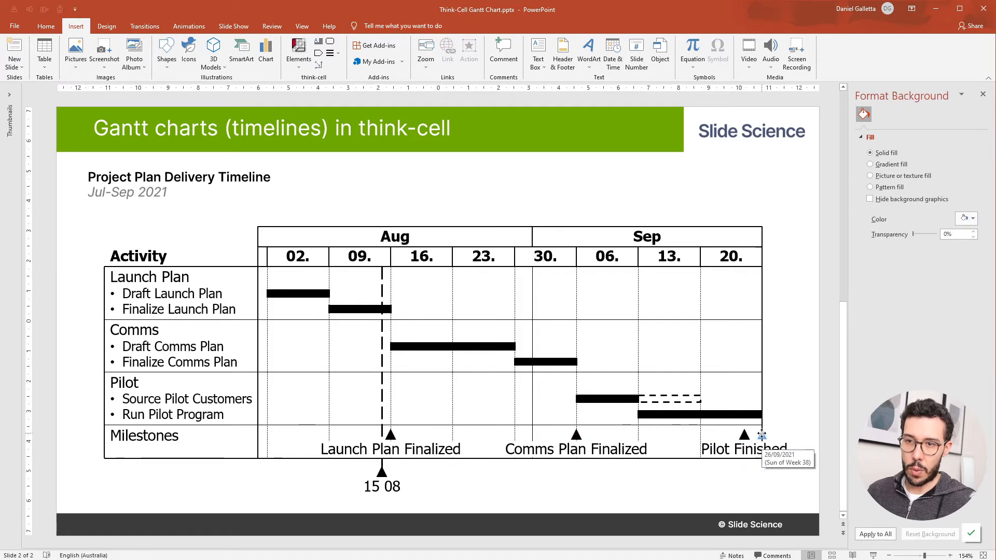
left_click(391, 435)
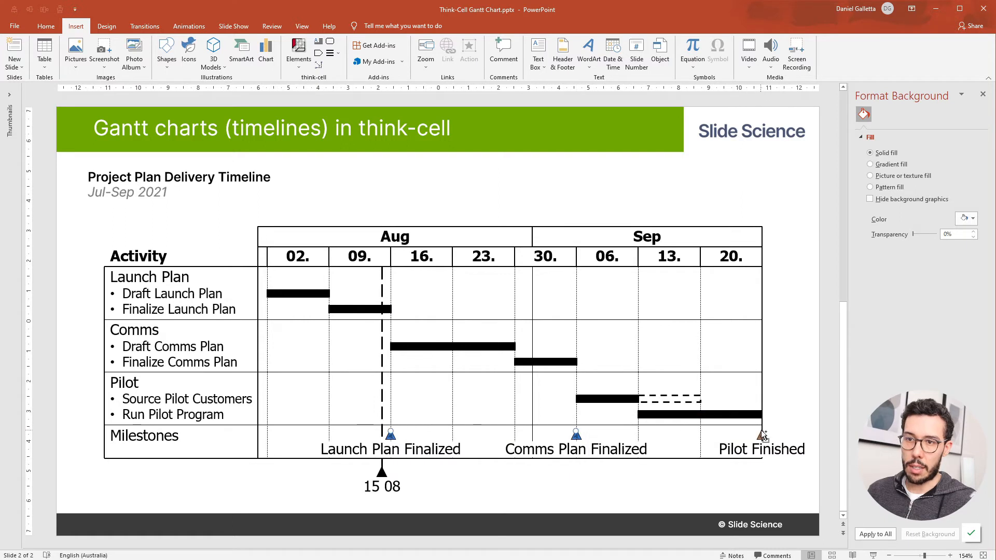
left_click(760, 435)
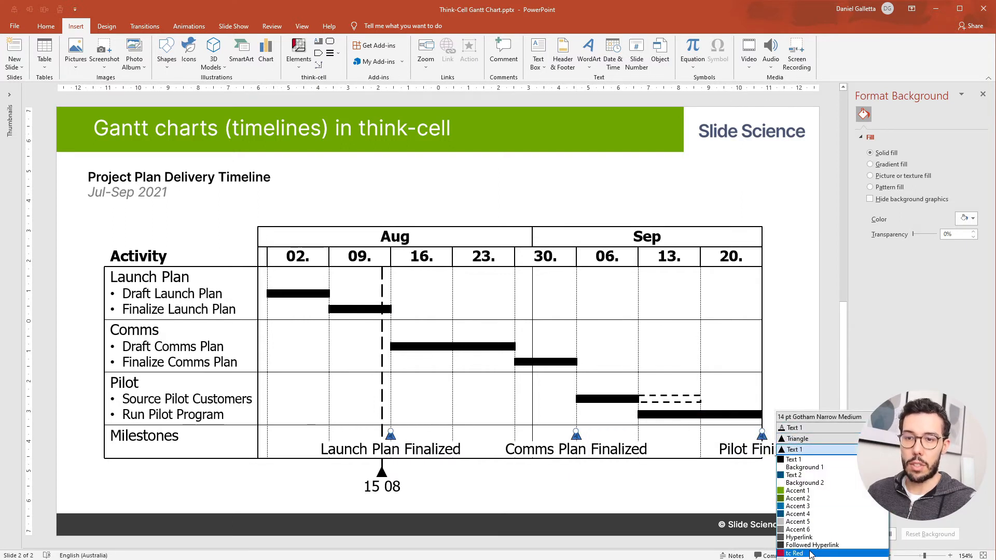
- Colour all three milestone markers tc Red
left_click(793, 552)
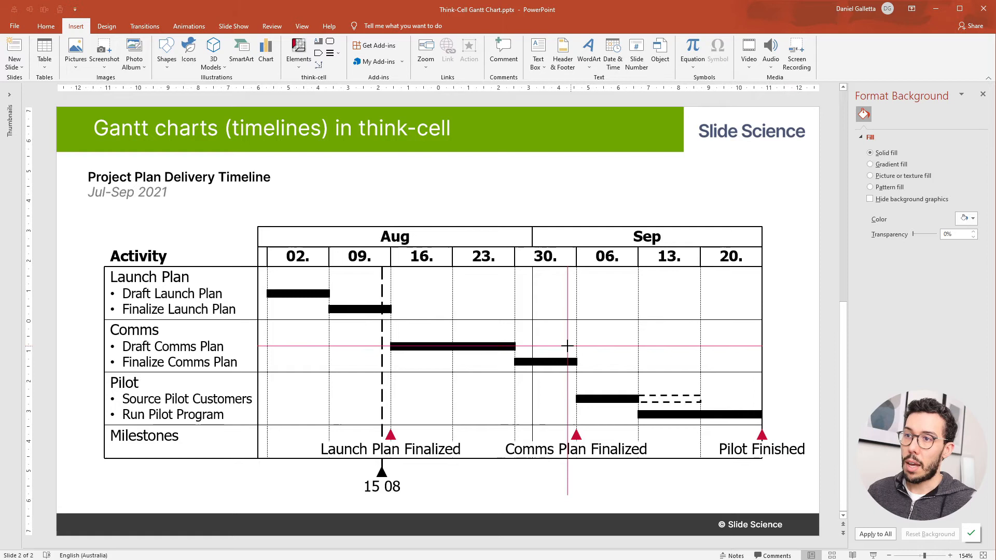
mouse_move(416, 347)
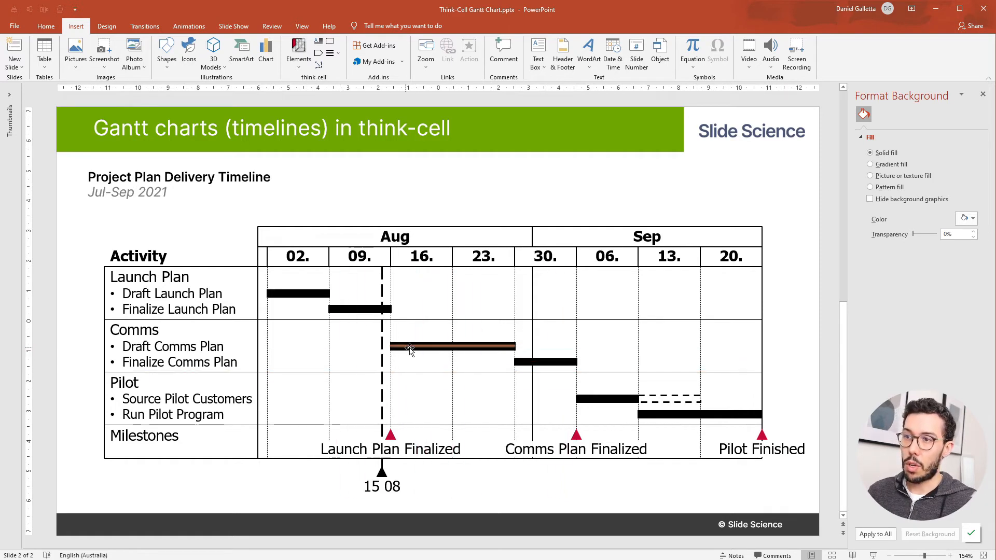
mouse_move(416, 347)
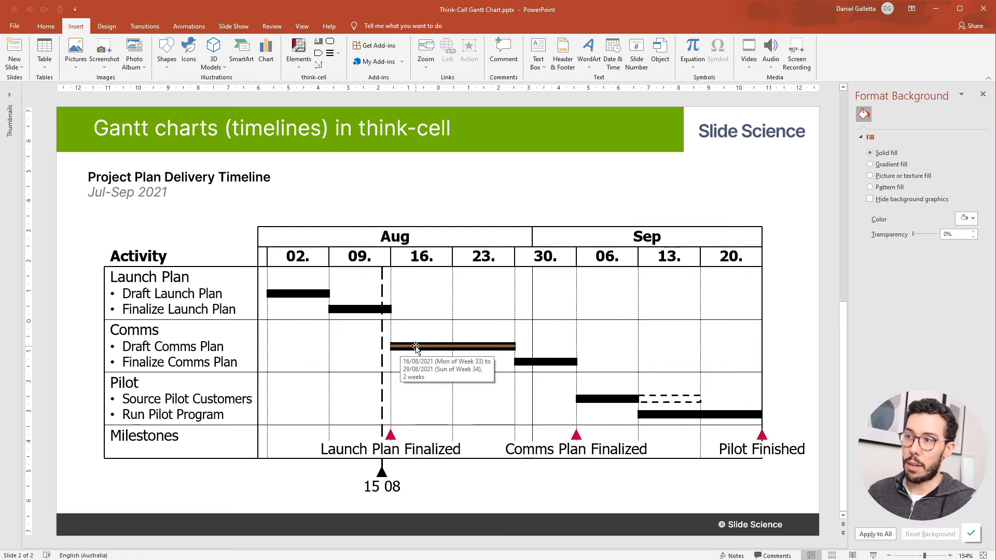
mouse_move(359, 310)
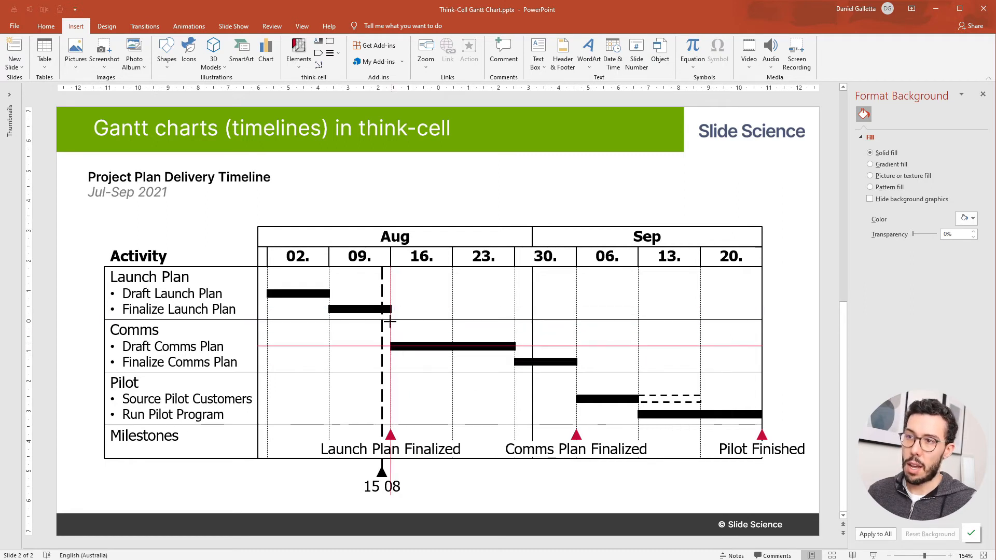
mouse_move(397, 346)
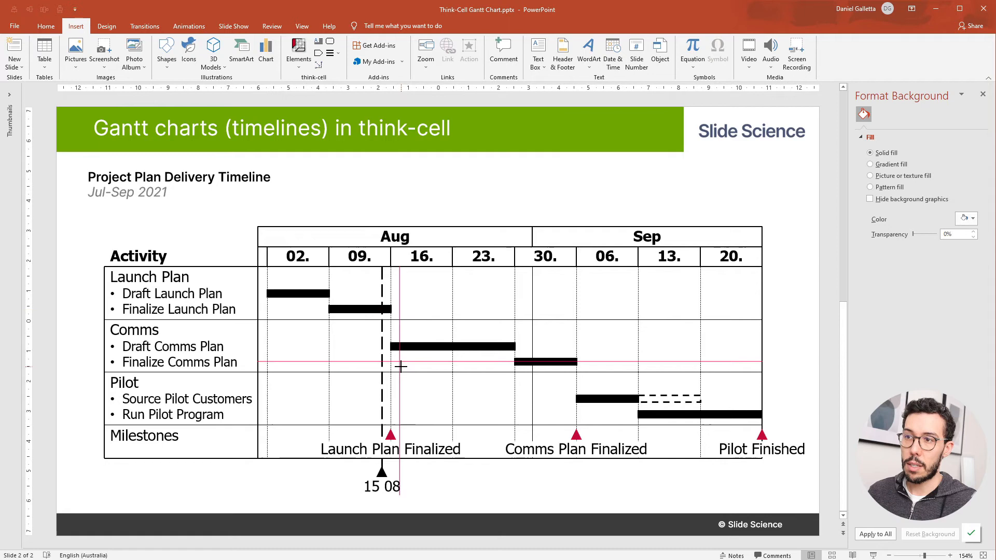
mouse_move(400, 367)
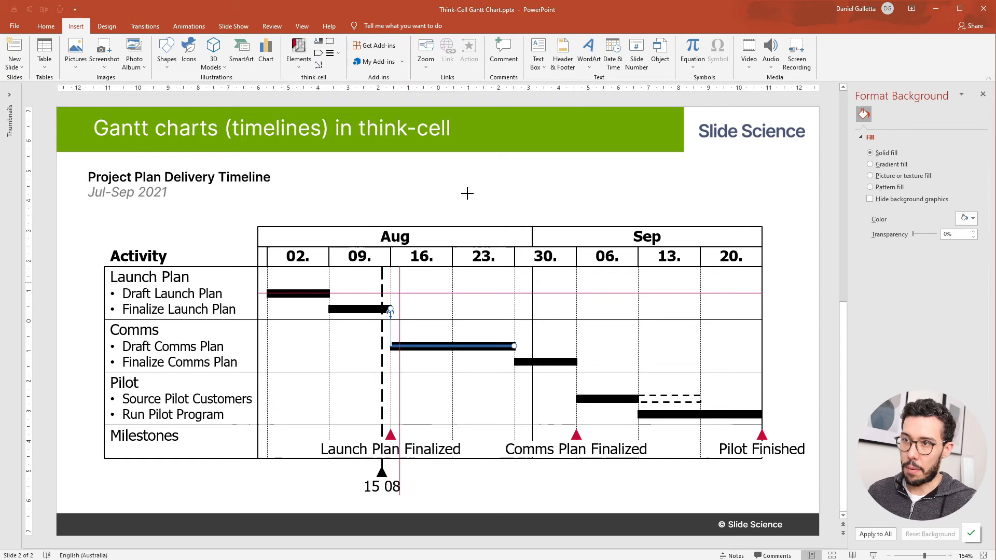
left_click(360, 309)
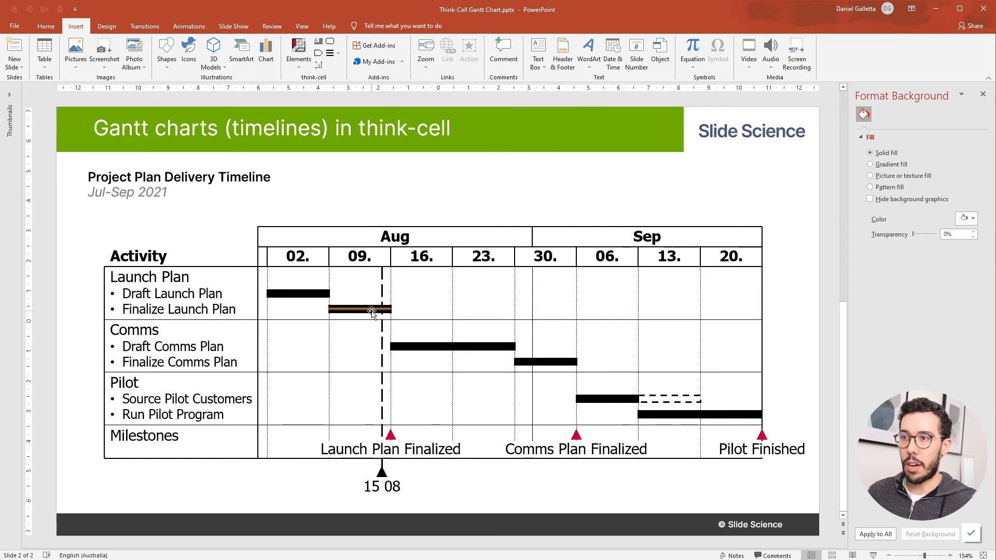
left_click(359, 310)
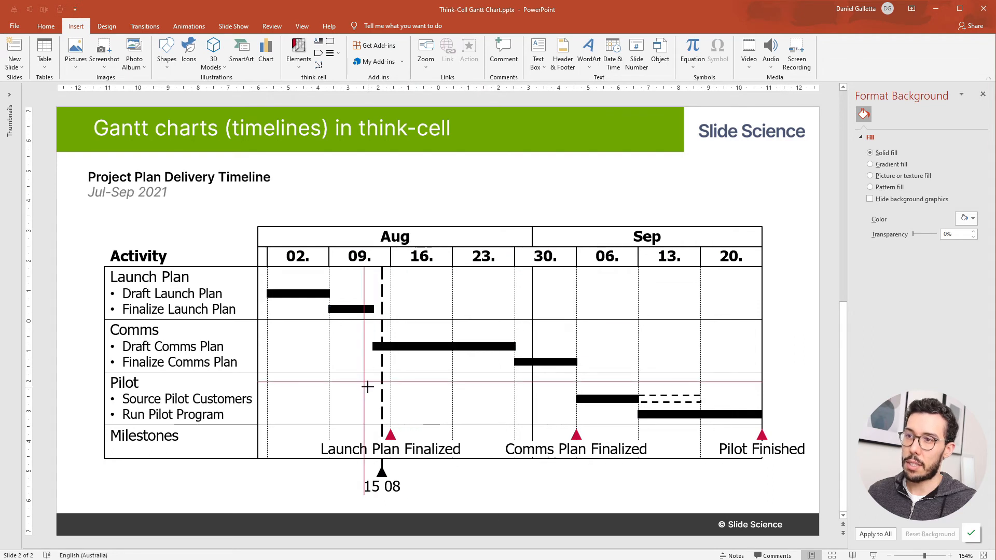
mouse_move(371, 319)
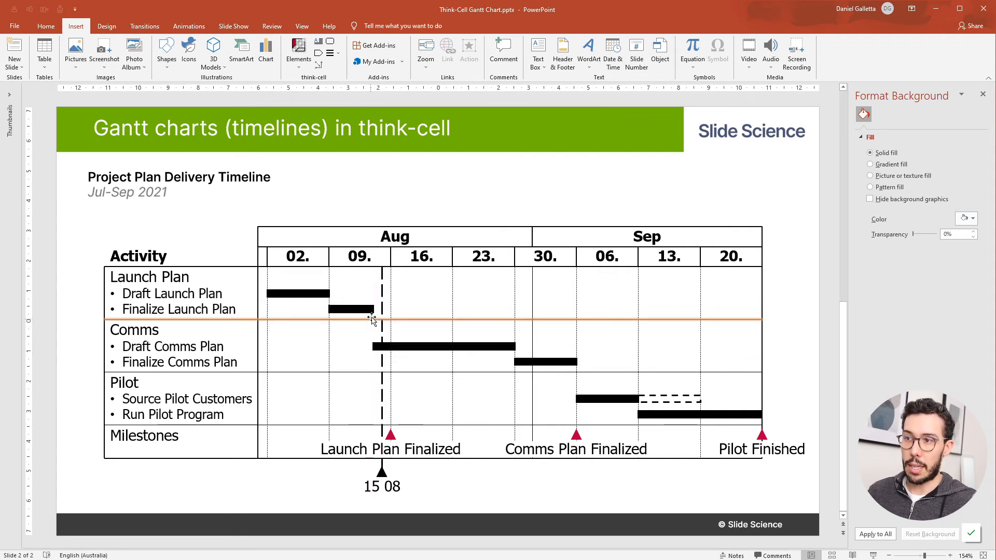
left_click(351, 309)
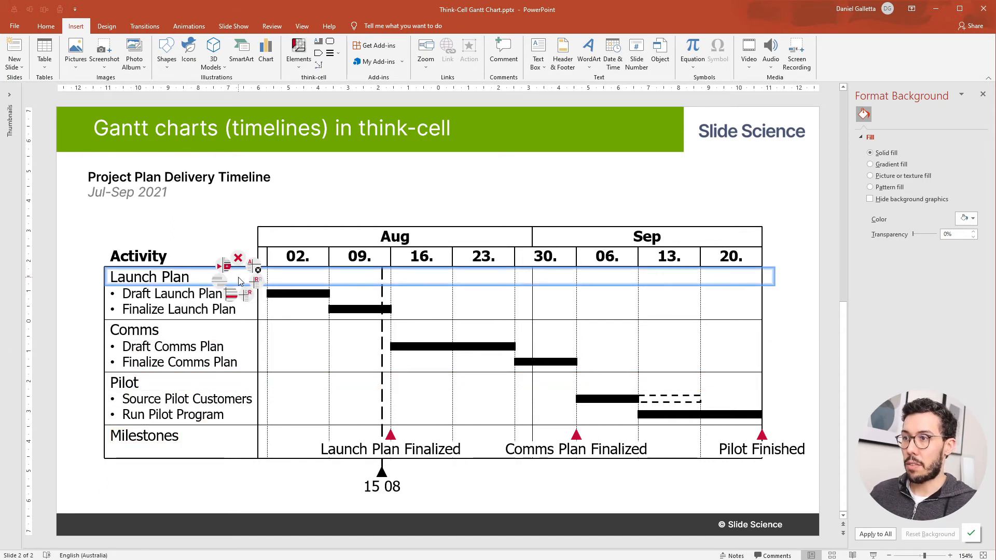
mouse_move(257, 282)
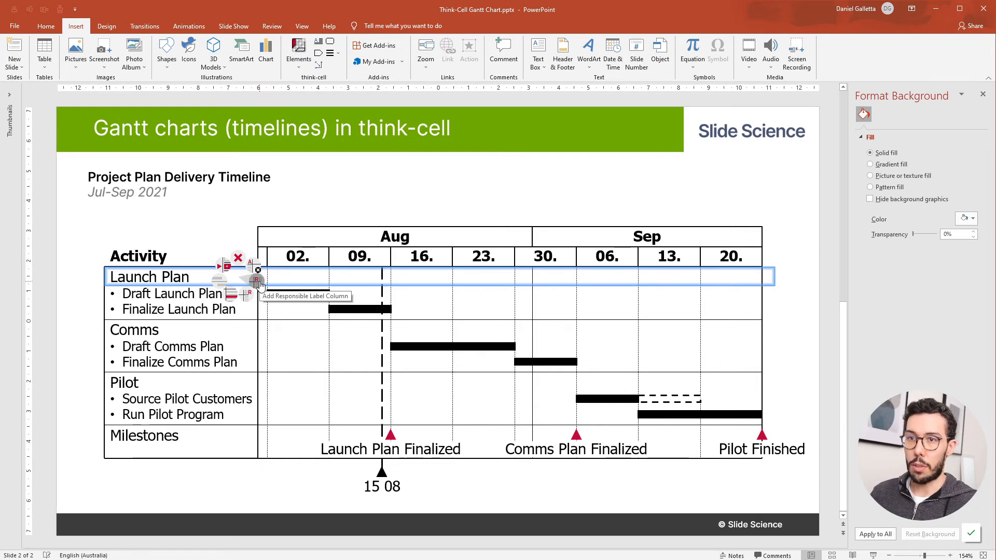
- Add a Responsible column and enter owners Dan, James, John, Mary and James
left_click(257, 280)
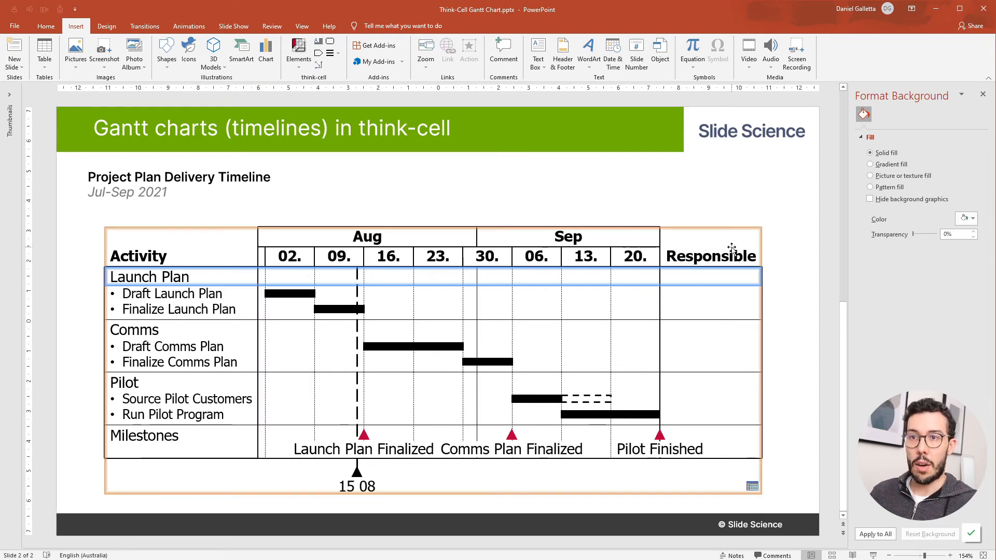
left_click(730, 302)
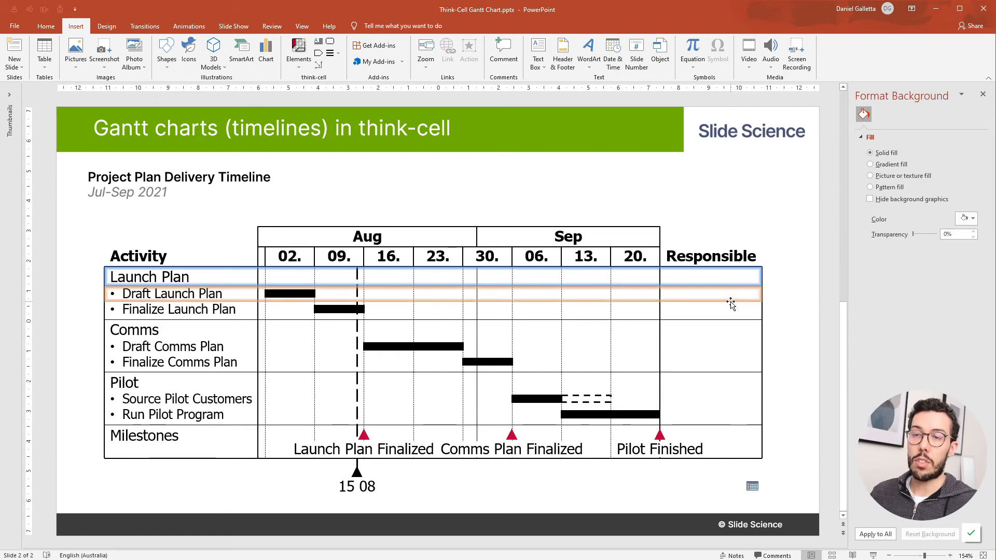
left_click(710, 294)
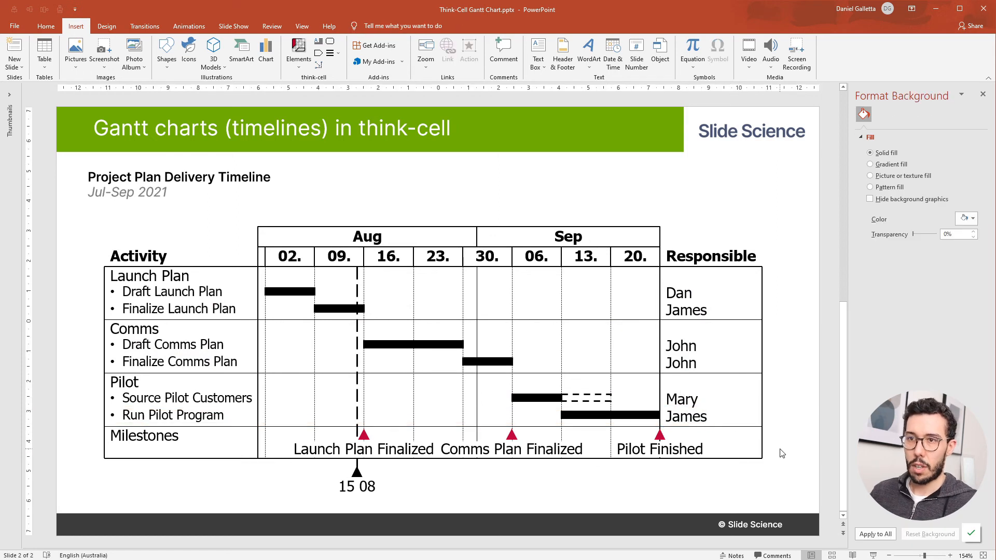
- Merge the two John labels into one bracket spanning both Comms sub-tasks
double_click(680, 362)
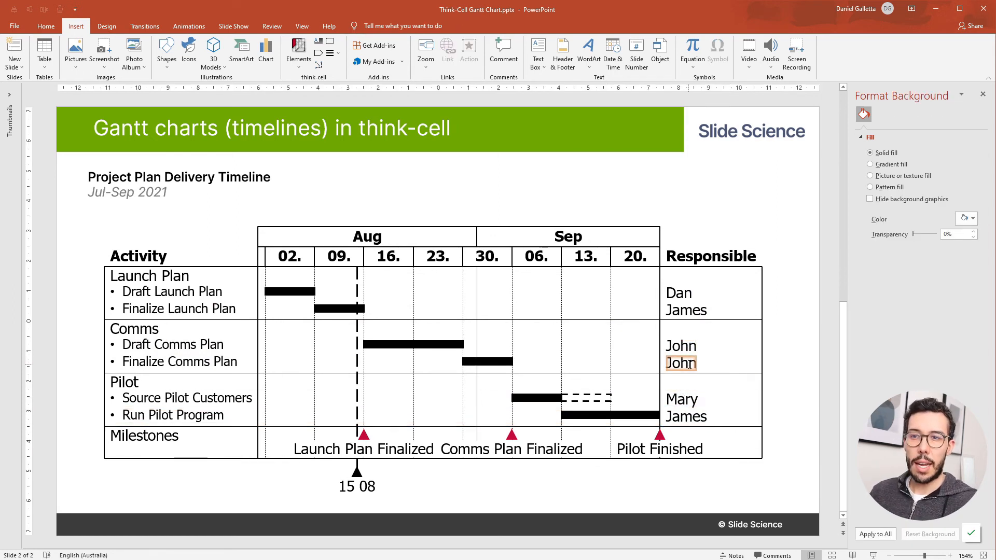
left_click(179, 361)
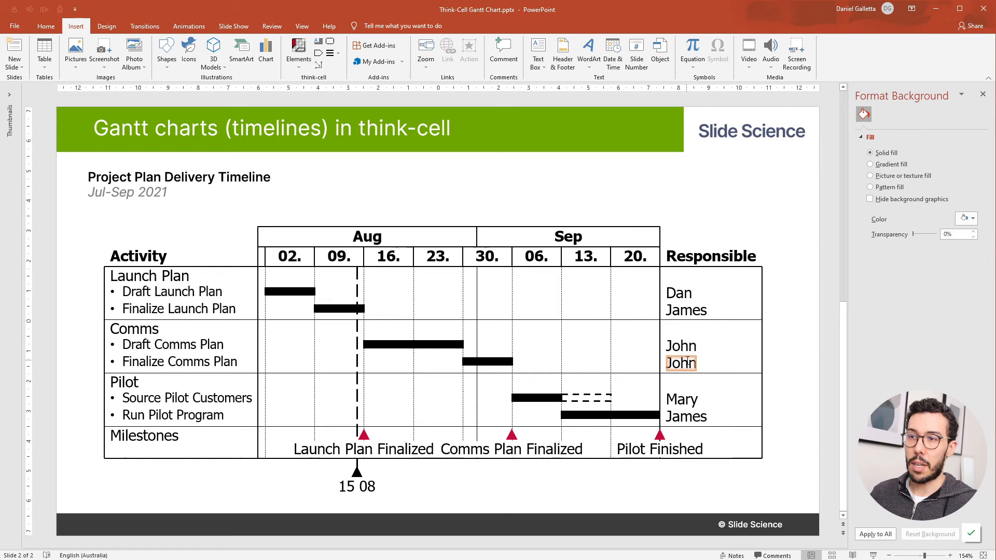
left_click(681, 362)
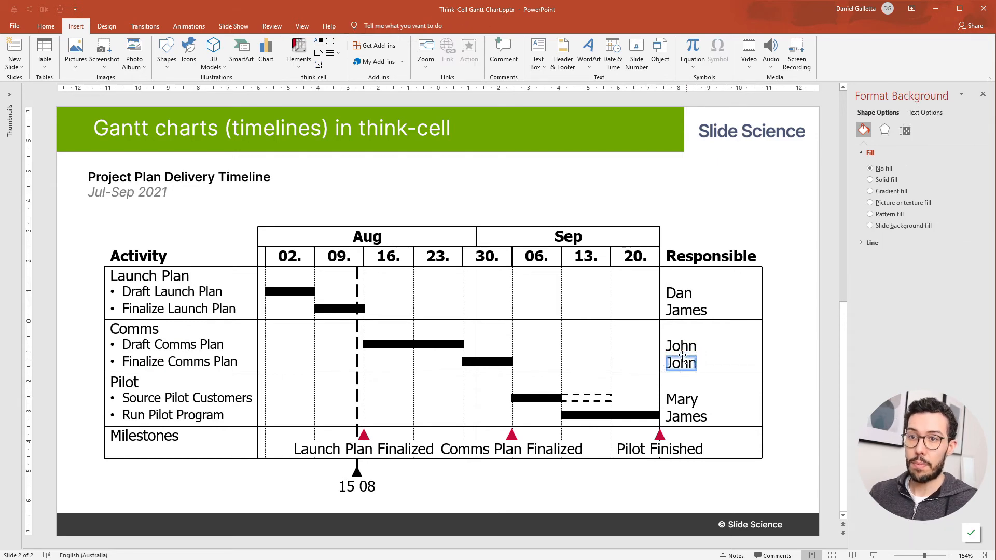
left_click(680, 347)
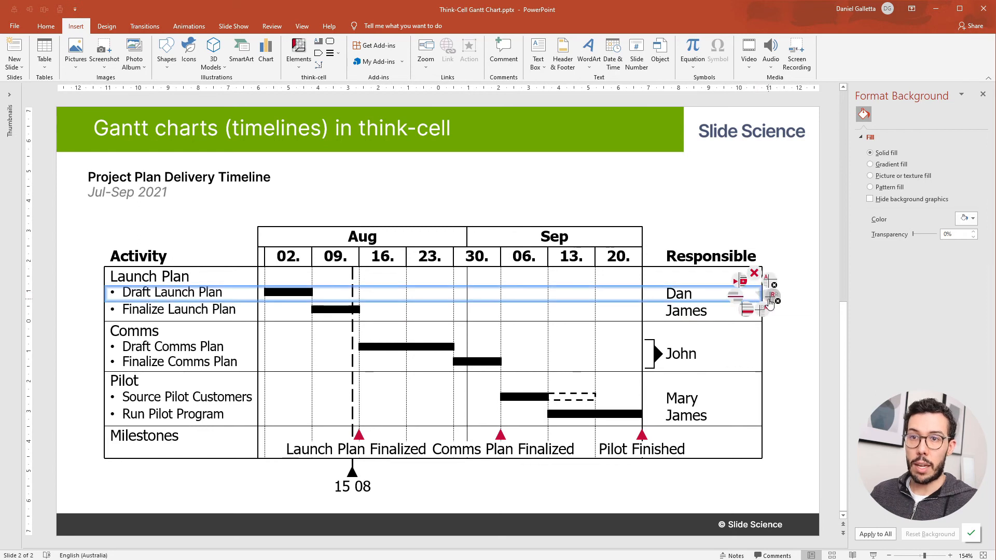
mouse_move(767, 310)
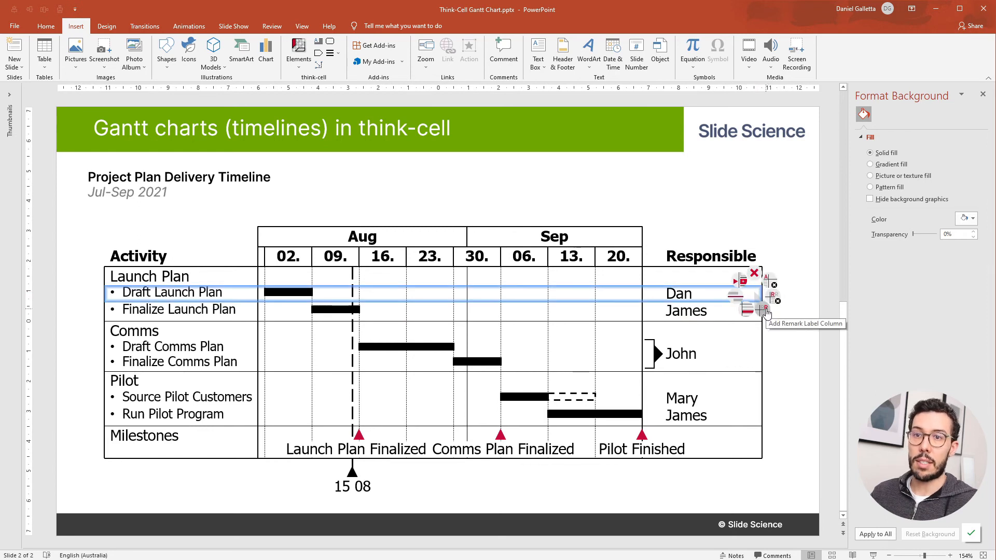
- Add a Remark column and turn the Draft Launch Plan remark into a checkbox
left_click(766, 309)
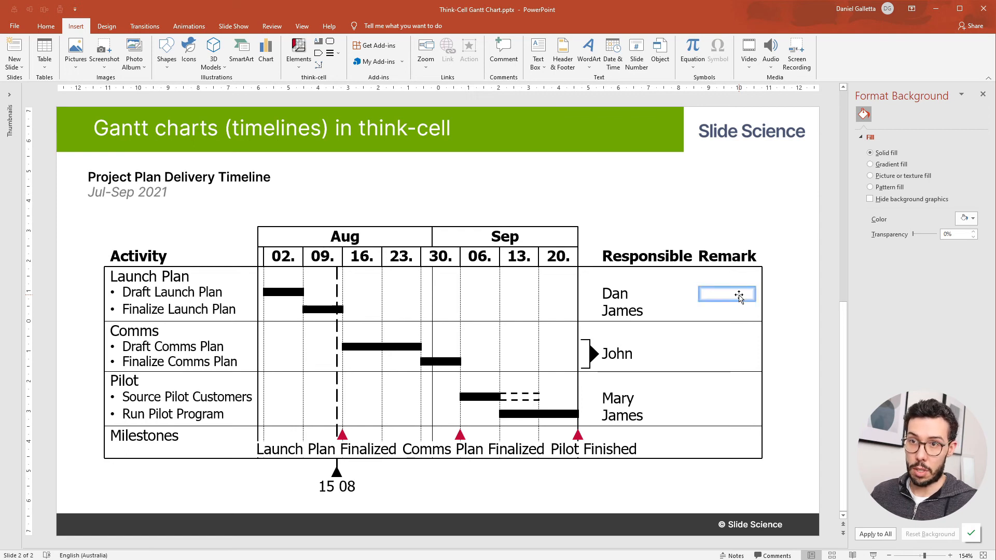
left_click(726, 294)
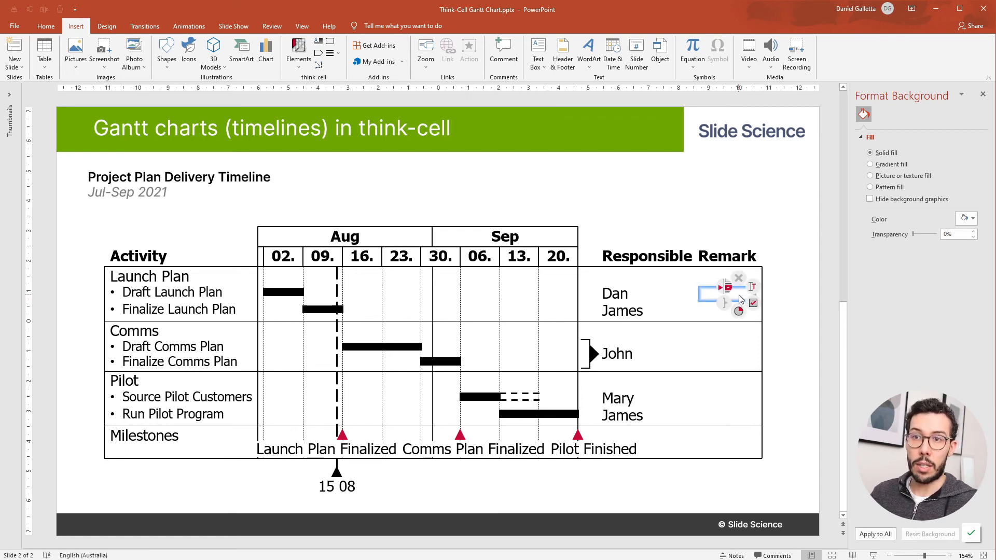
mouse_move(753, 287)
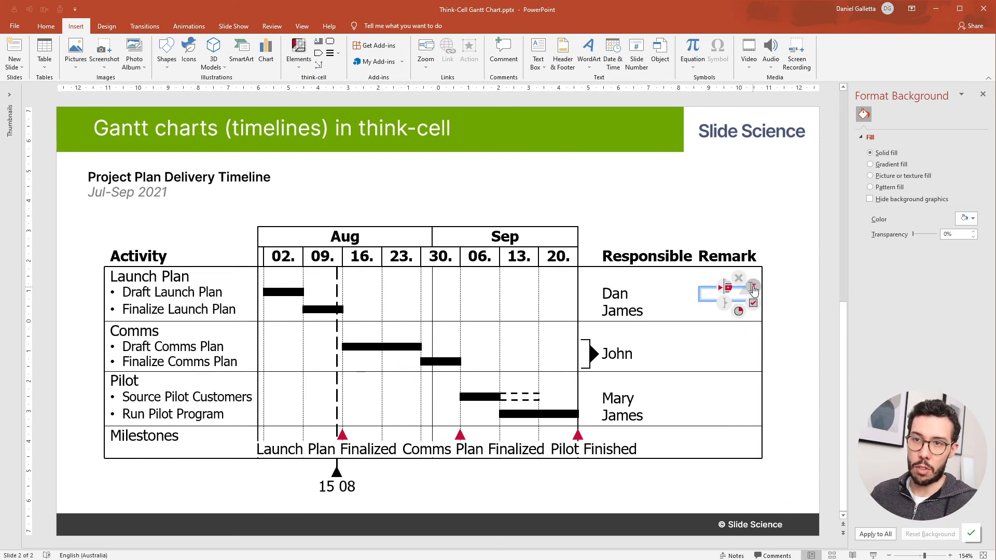
mouse_move(752, 305)
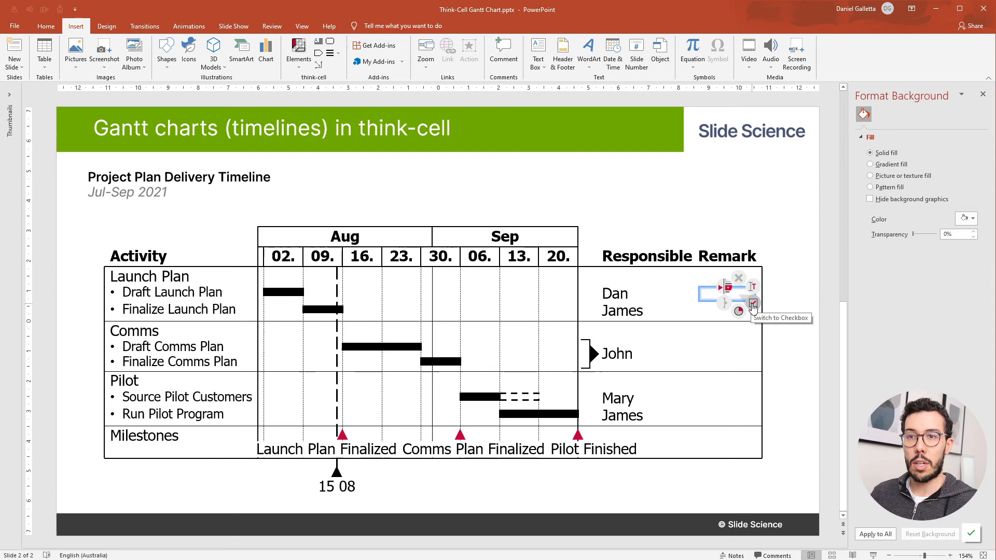
left_click(753, 304)
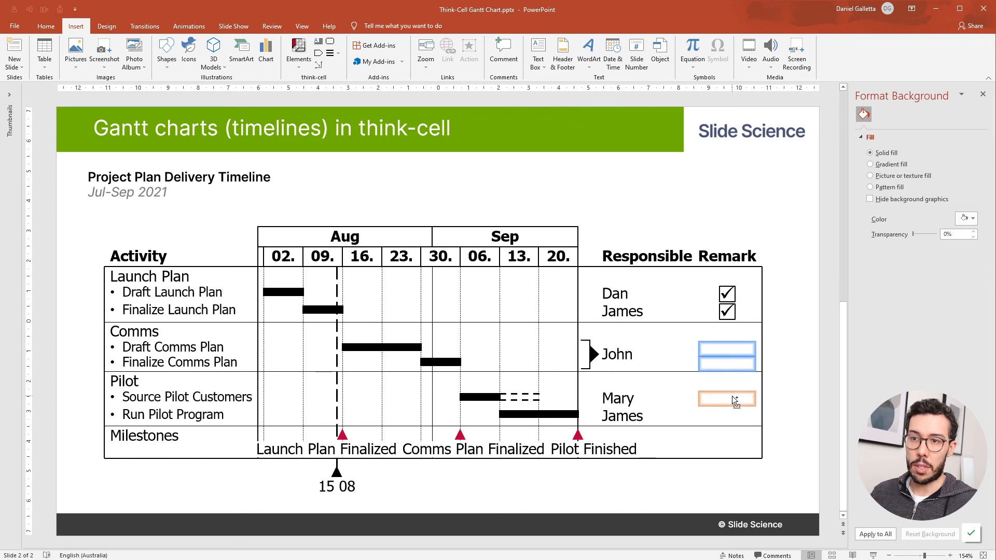
- Convert the other five remarks to checkboxes and untick all but Draft Launch Plan
left_click(727, 413)
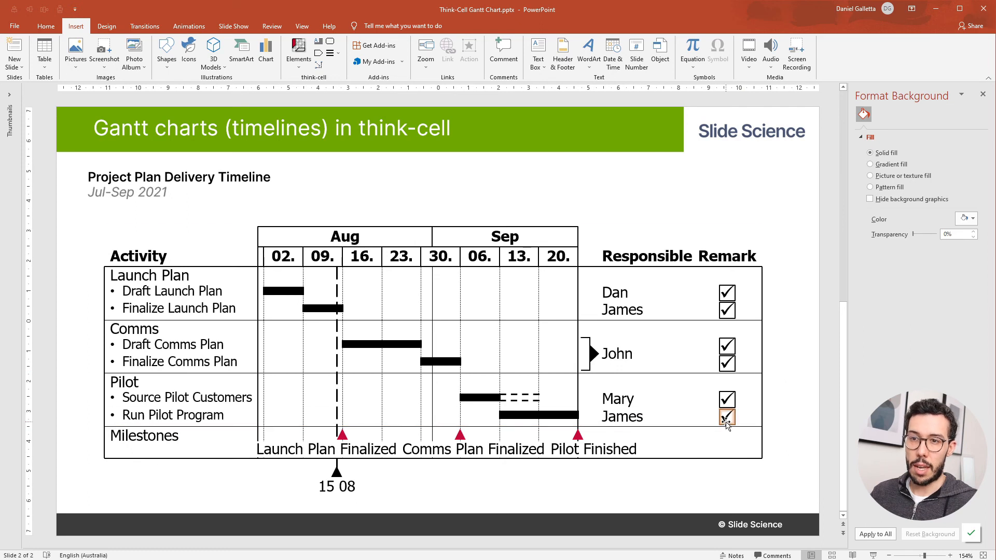
left_click(727, 348)
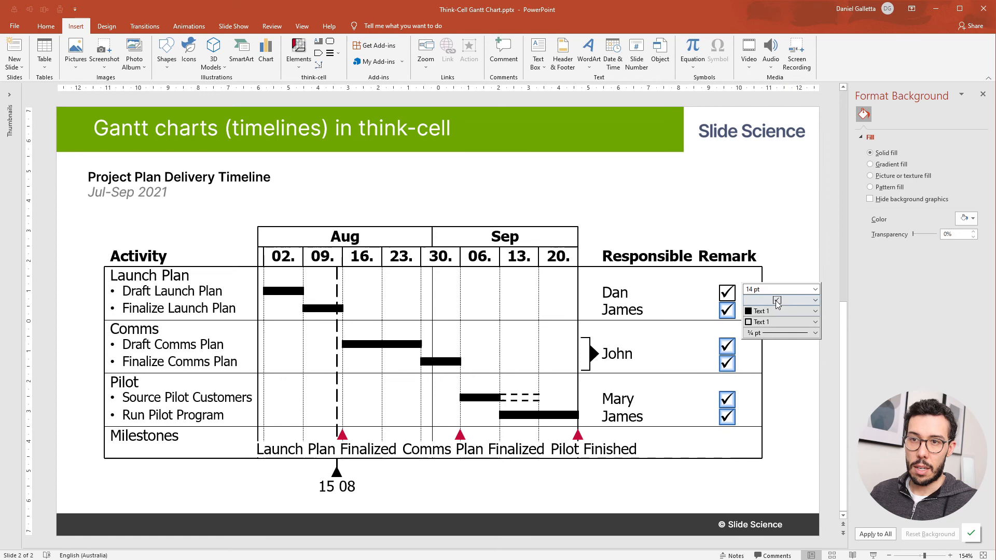
left_click(815, 300)
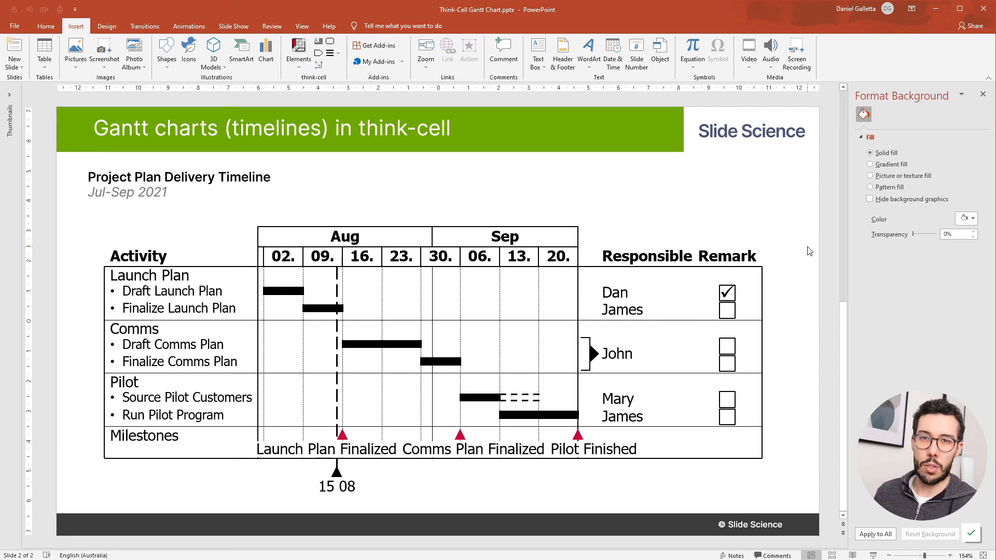
mouse_move(787, 273)
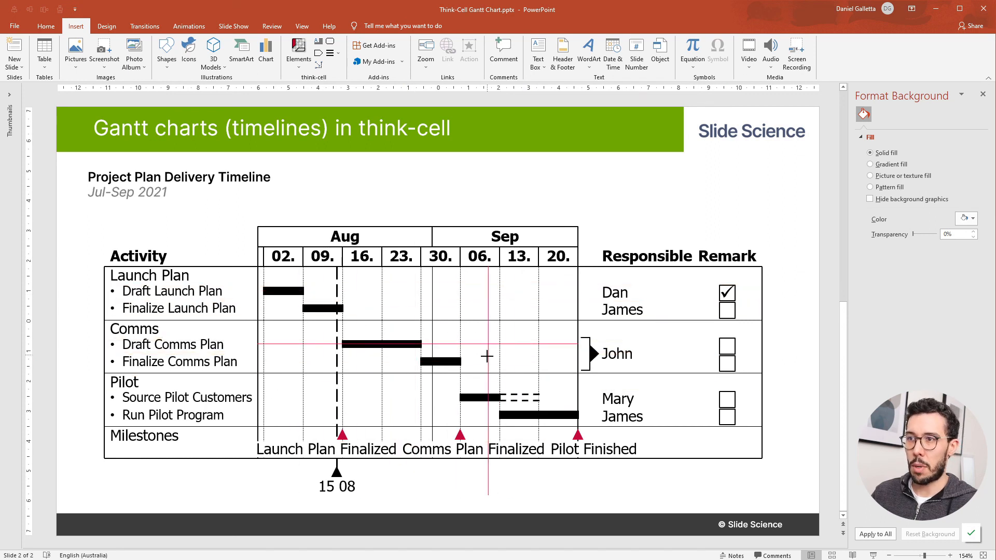
mouse_move(487, 356)
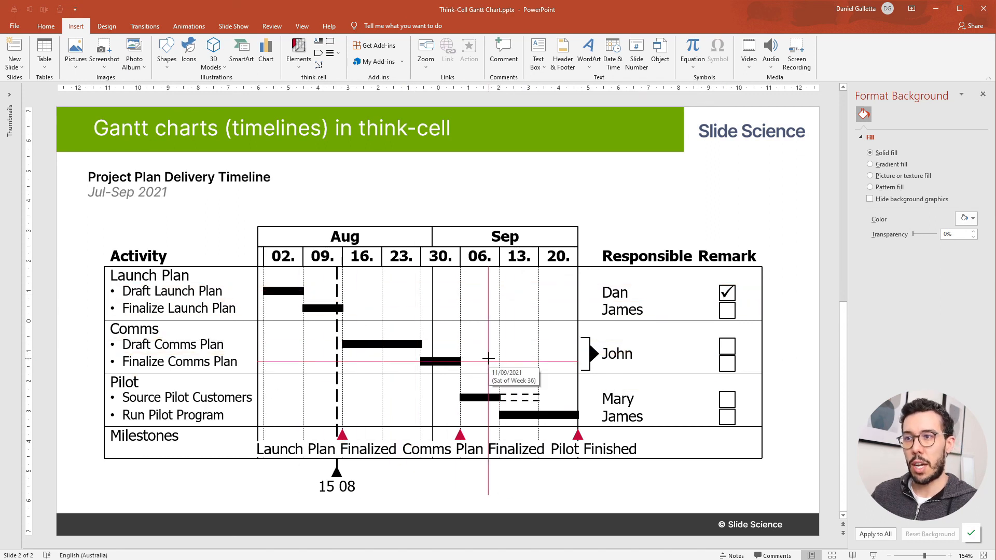
mouse_move(662, 222)
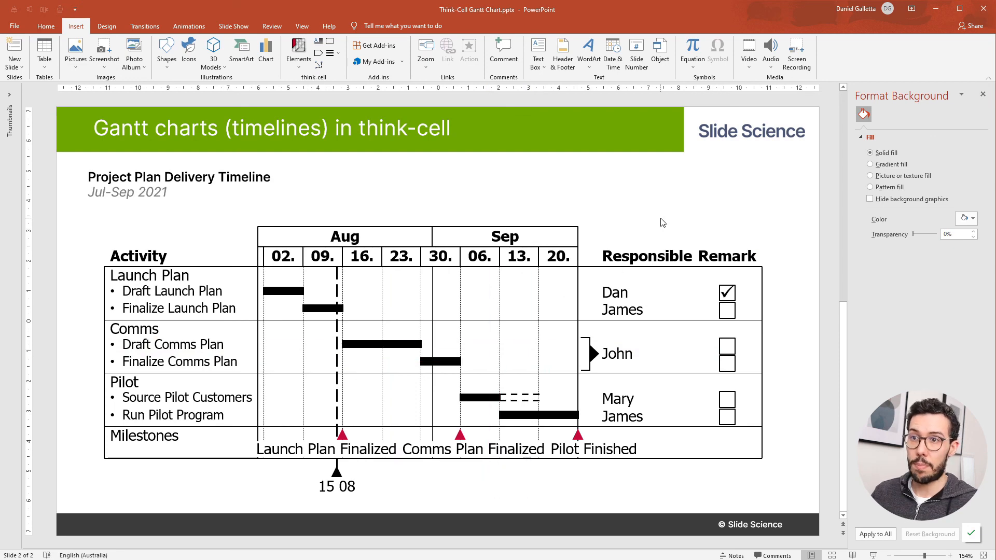
- Select the whole Gantt chart for the smaller font and 'Resp.' header edits
left_click(432, 349)
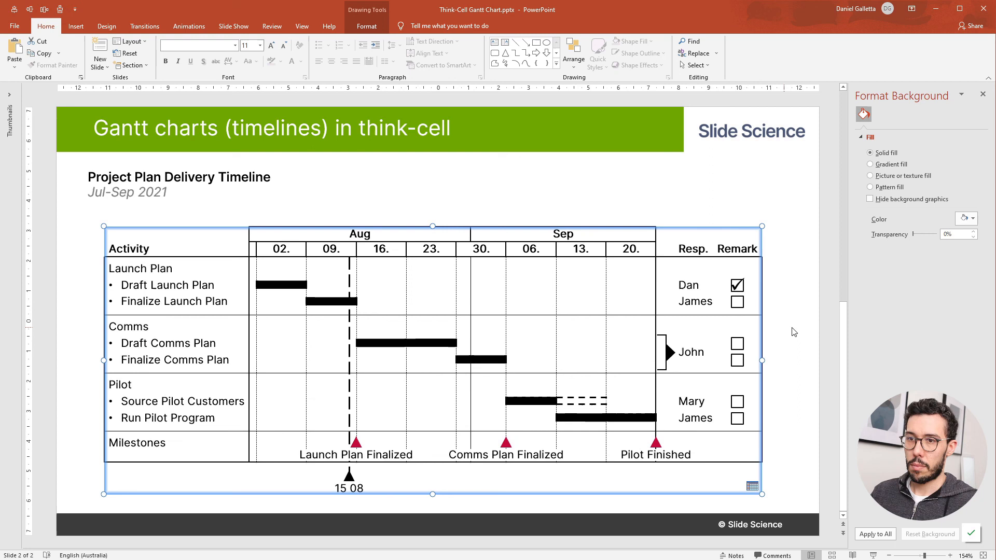
- Label the 15 08 date marker 'Today (15 Aug)', set the Remark header to 'Status', and deselect the chart
left_click(348, 488)
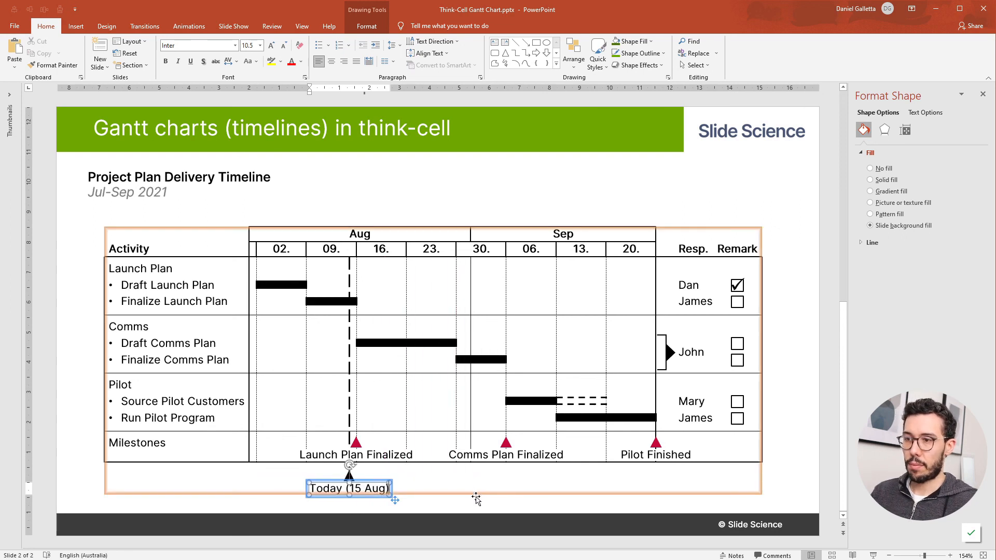
left_click(796, 326)
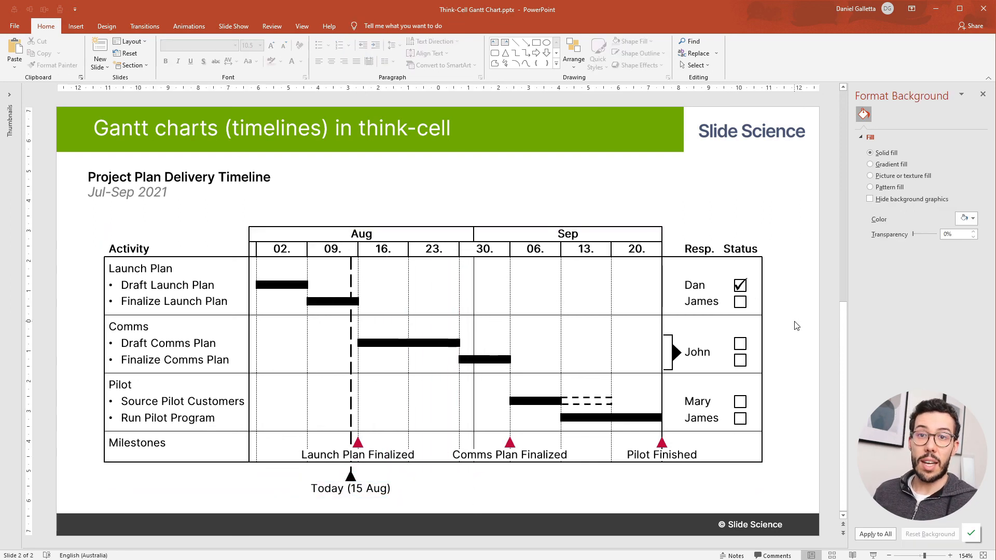